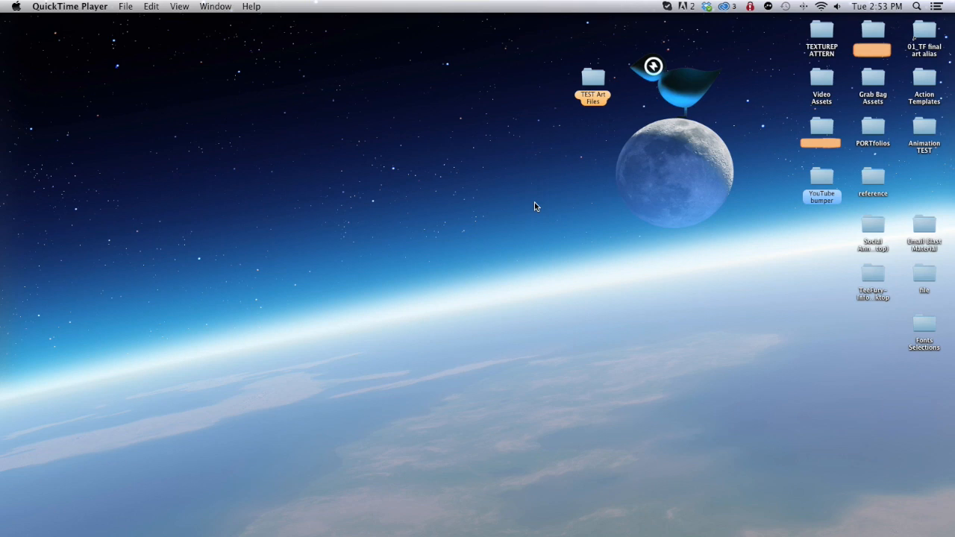
# - Open the TEST Art Files folder and select the UNFINISHED and FINAL jpg images
pyautogui.click(592, 77)
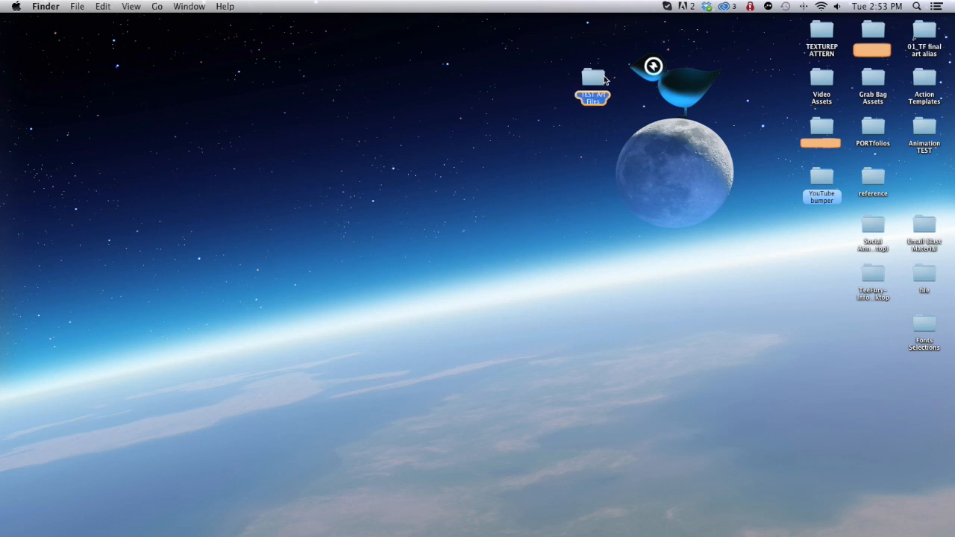
pyautogui.doubleClick(592, 77)
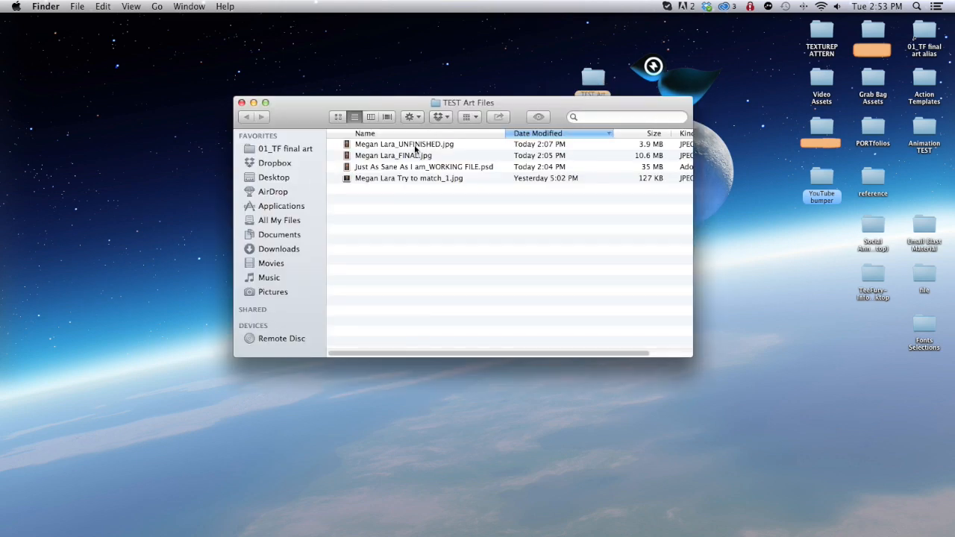
pyautogui.click(394, 156)
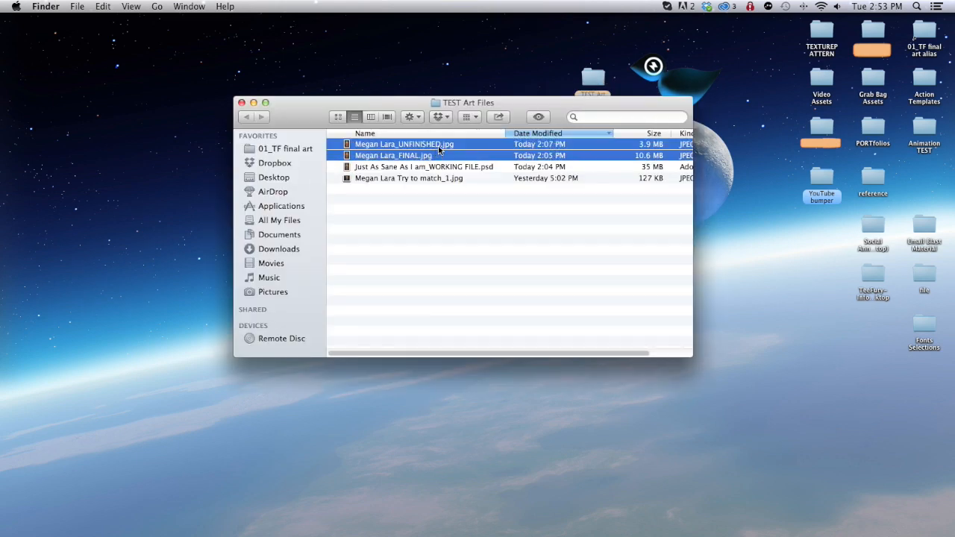
pyautogui.click(367, 489)
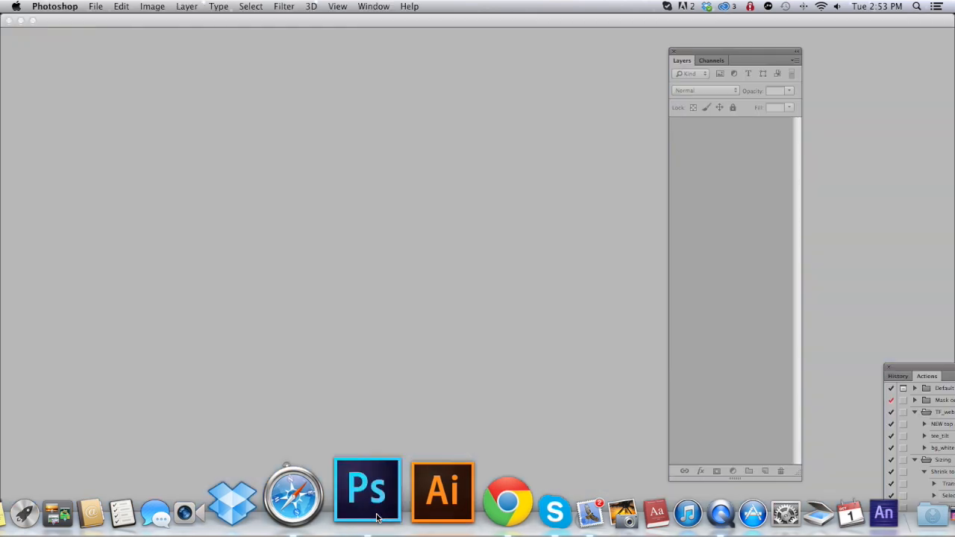
pyautogui.click(367, 489)
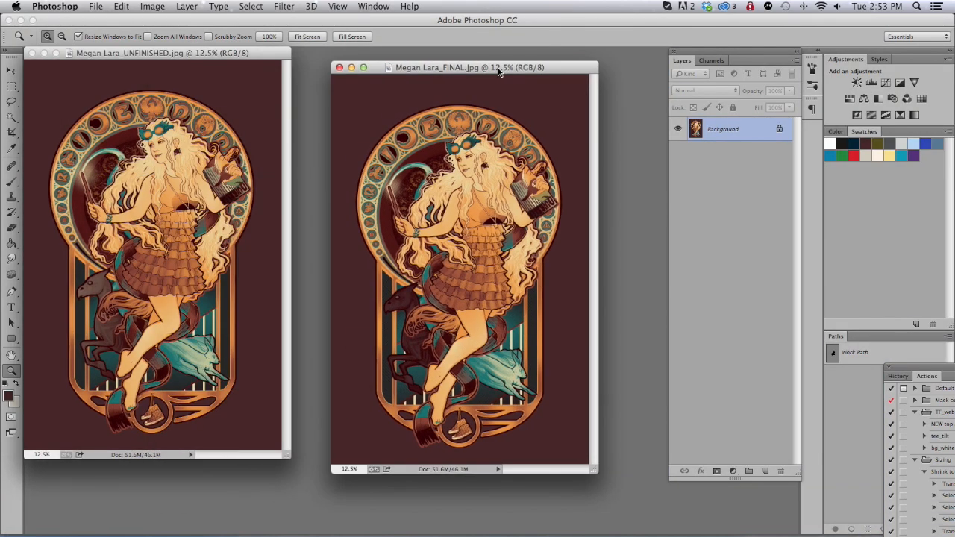
pyautogui.moveTo(162, 54); pyautogui.dragTo(217, 95)
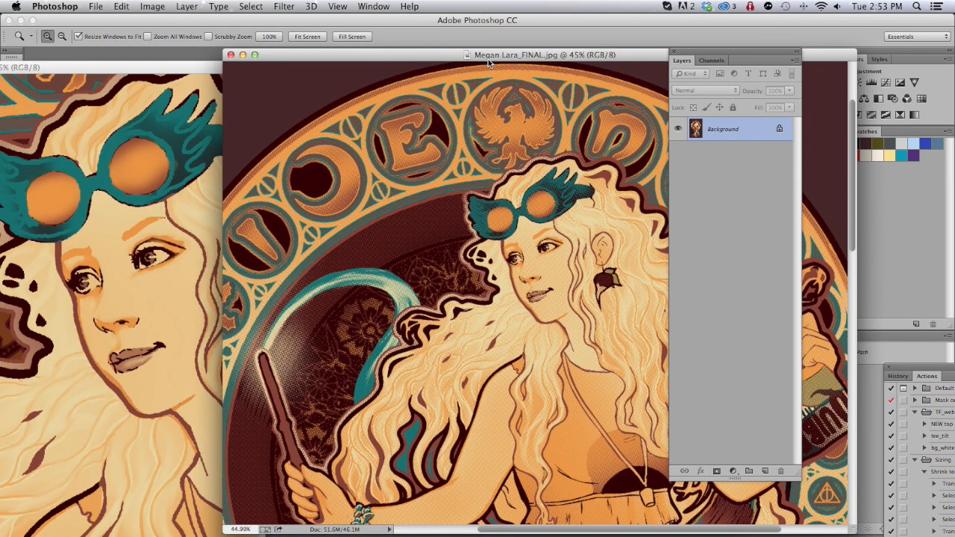
pyautogui.moveTo(486, 265)
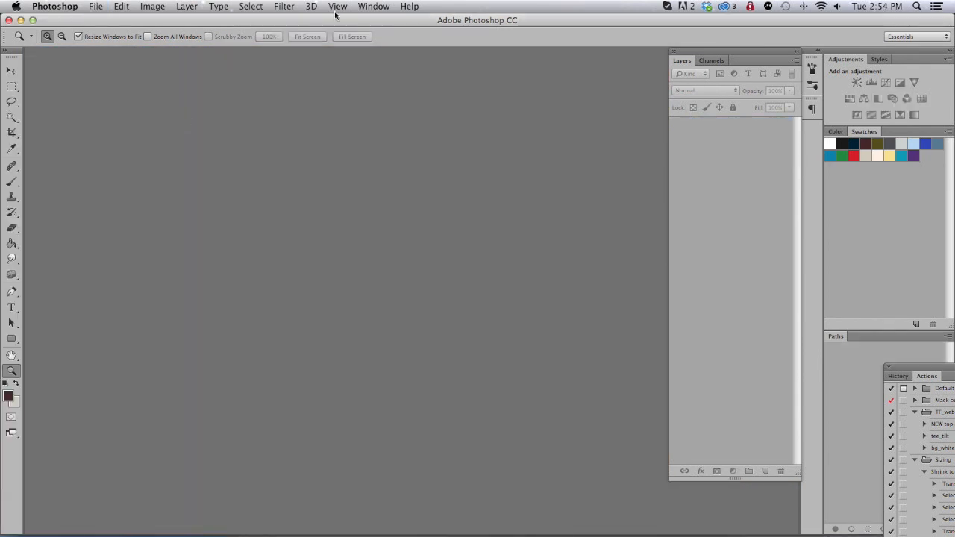
# - Open the WORKING FILE psd illustration from the TEST Art Files folder
pyautogui.click(95, 6)
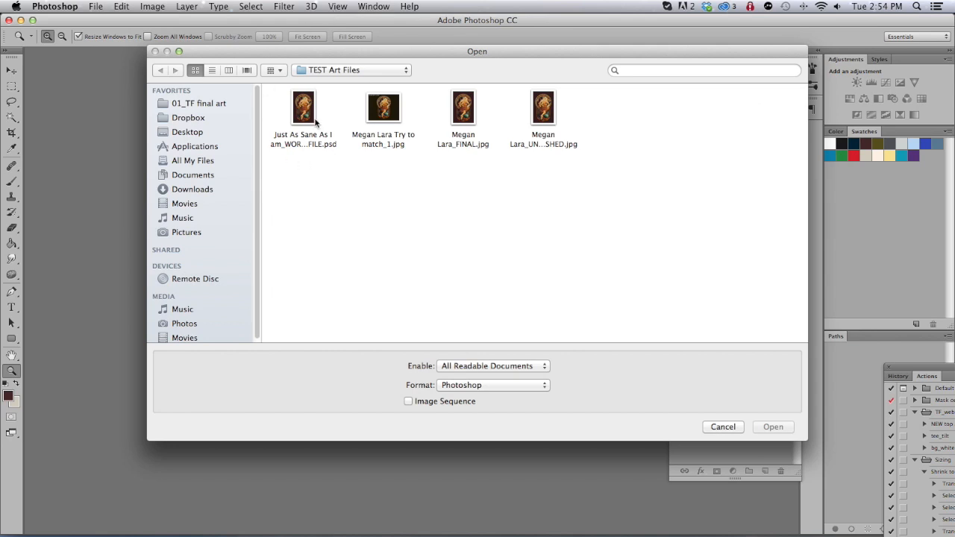
pyautogui.doubleClick(303, 108)
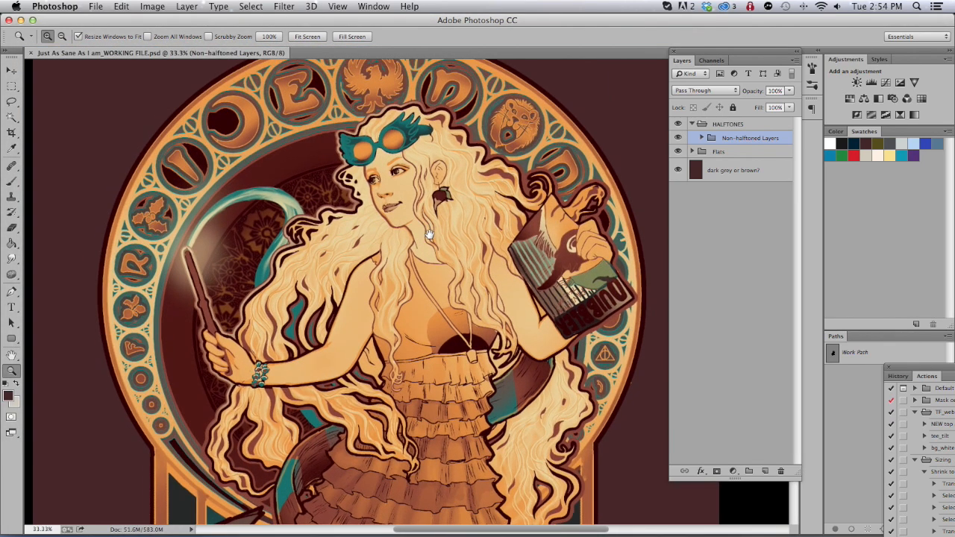
# - Expand the Flats and Non-halftoned Layers groups to review the flat color layers
pyautogui.click(692, 152)
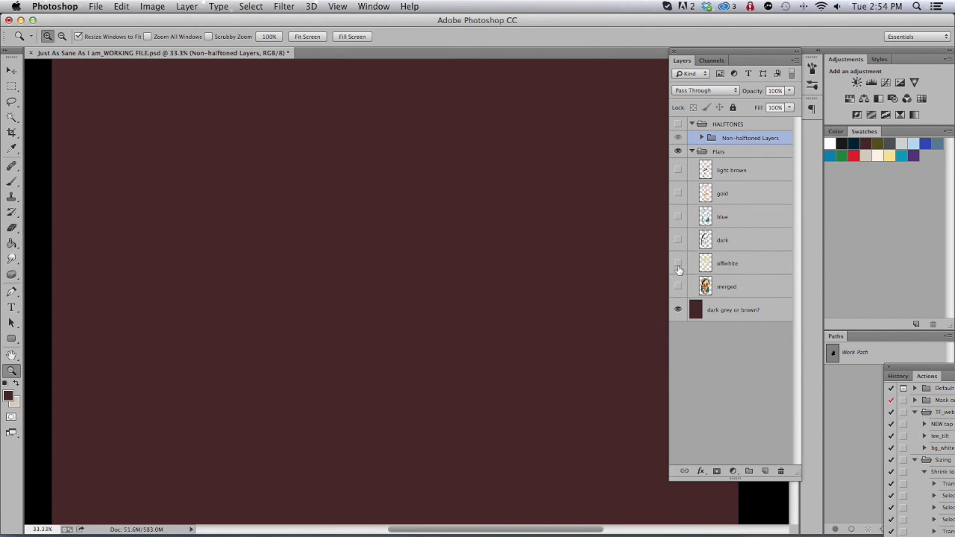
pyautogui.click(677, 238)
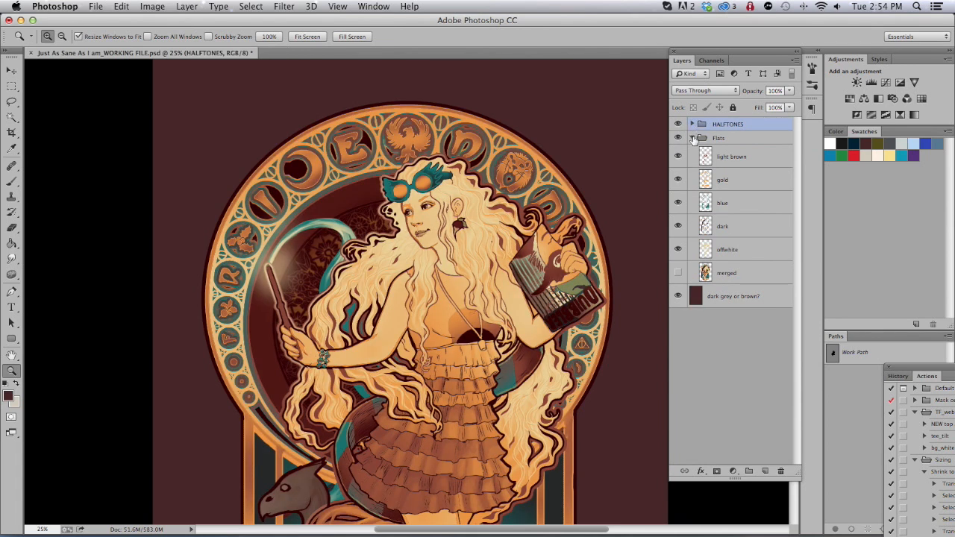
pyautogui.click(691, 124)
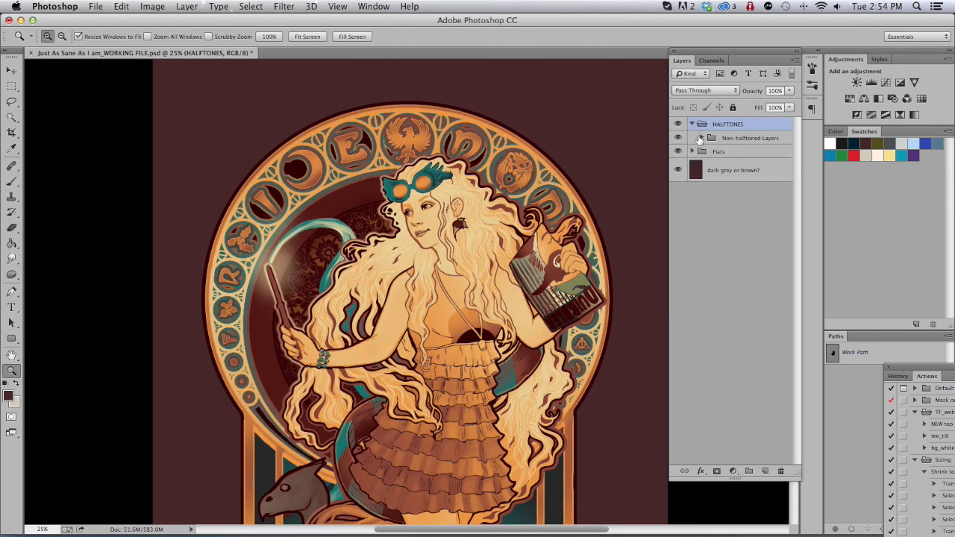
pyautogui.click(699, 137)
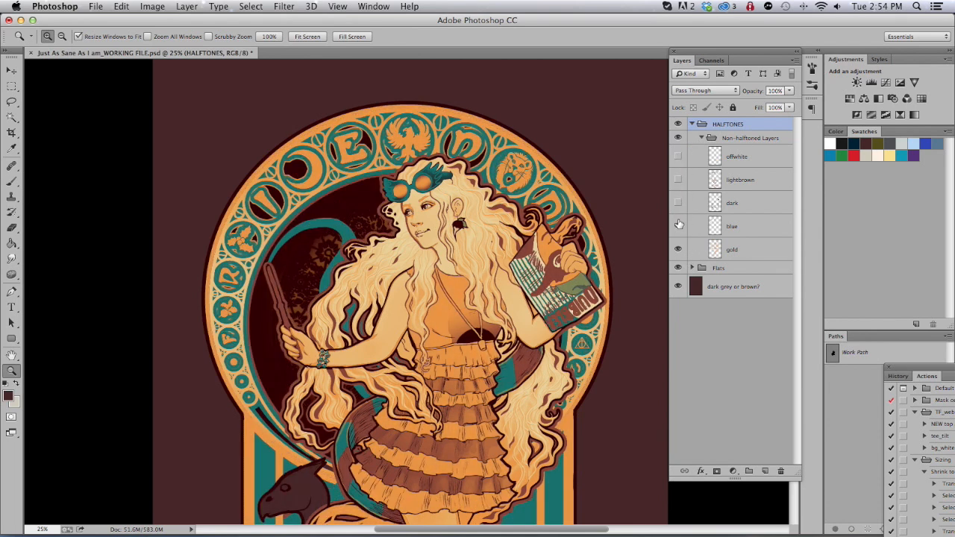
pyautogui.click(691, 267)
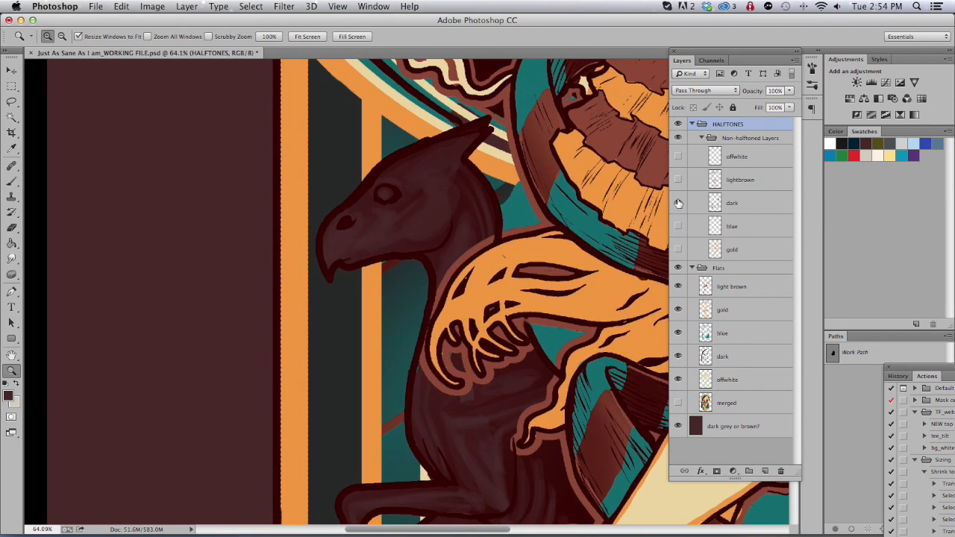
# - Hide the Flats color layers and the dark background, leaving only the dark layer visible
pyautogui.click(691, 267)
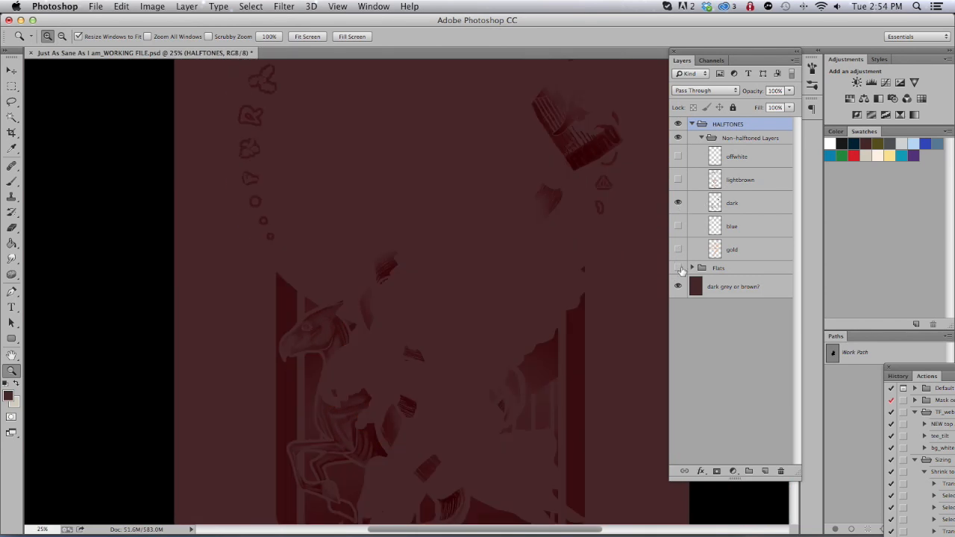
pyautogui.click(677, 286)
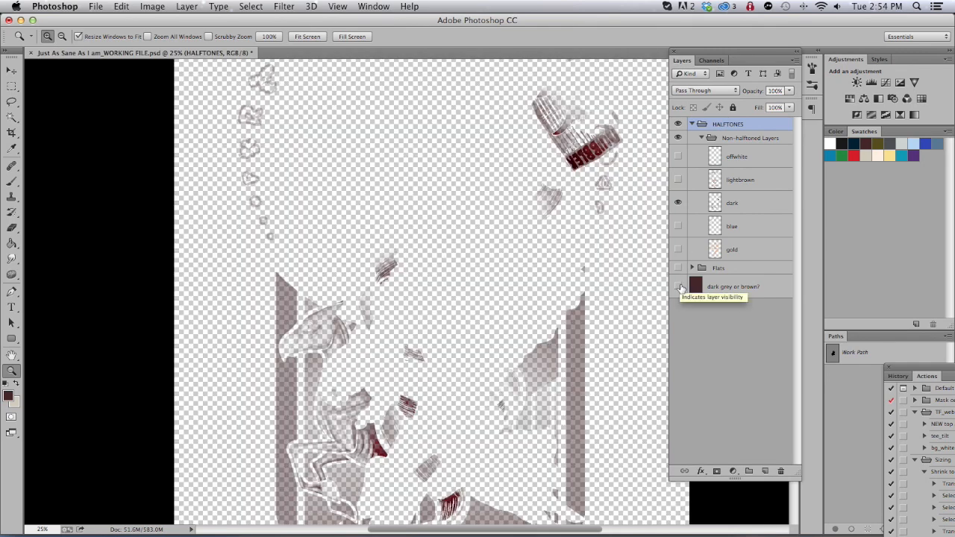
pyautogui.click(678, 287)
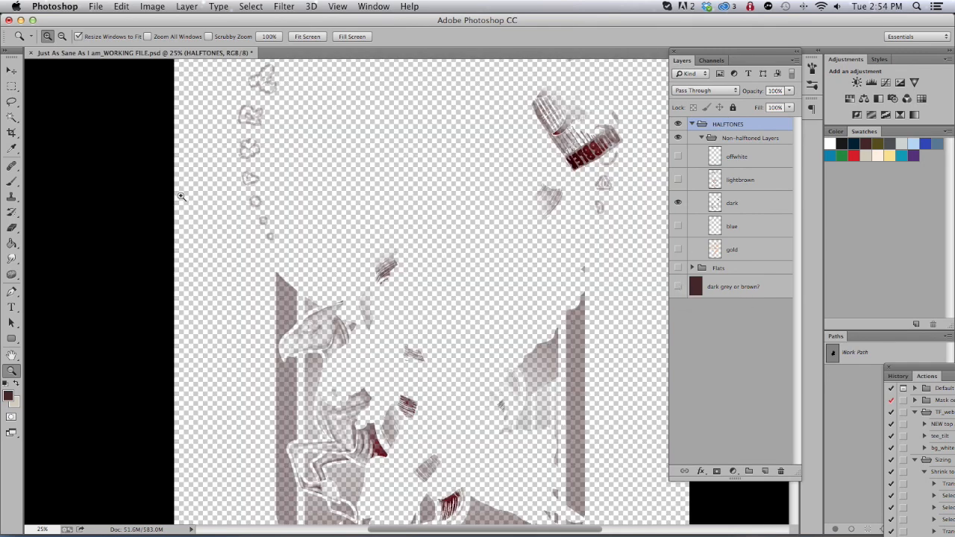
# - Duplicate the document and desaturate its dark layer to gray with Hue/Saturation
pyautogui.click(152, 6)
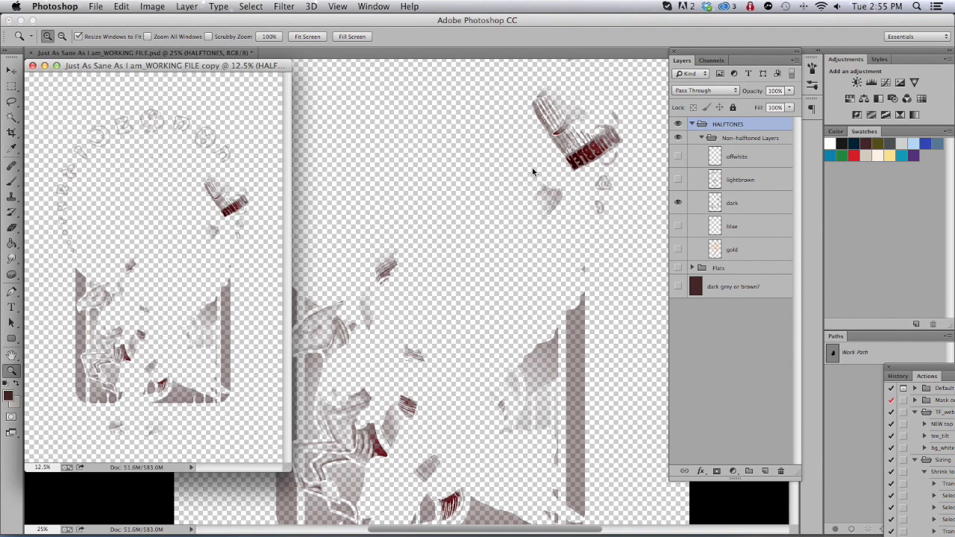
pyautogui.moveTo(152, 66); pyautogui.dragTo(439, 98)
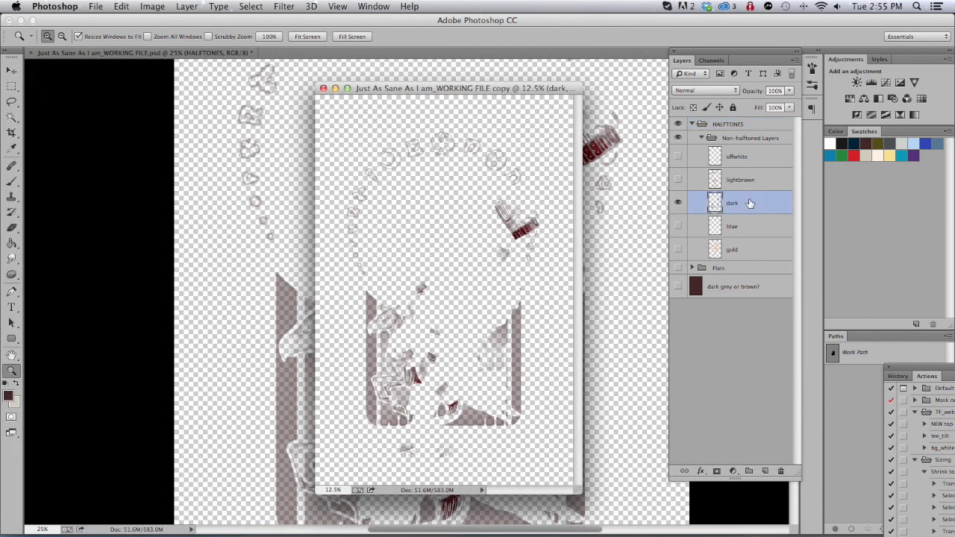
pyautogui.moveTo(611, 205)
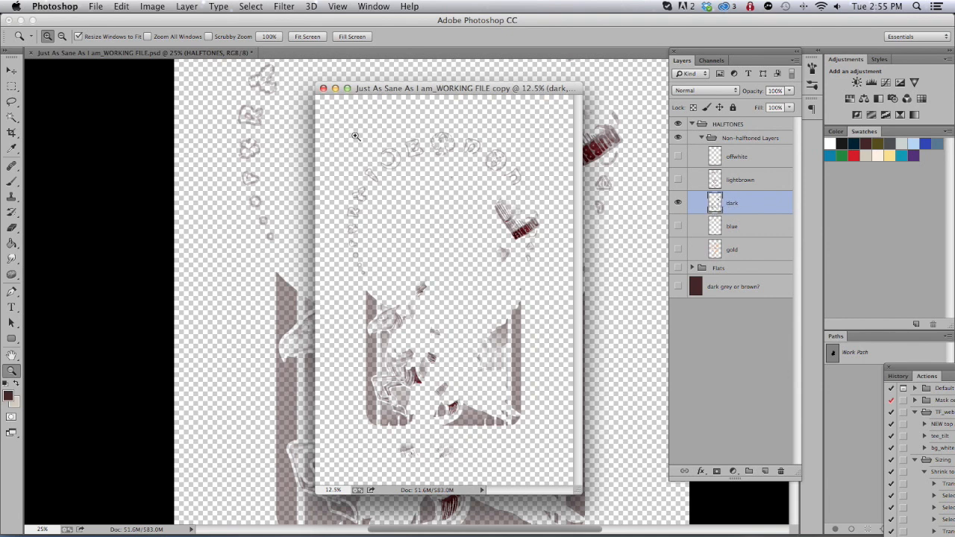
pyautogui.click(152, 6)
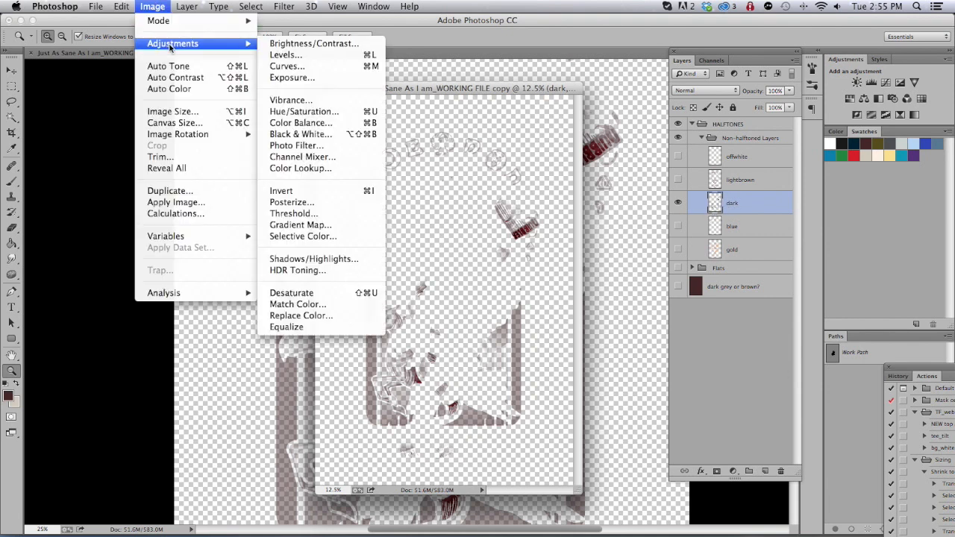
pyautogui.moveTo(305, 110)
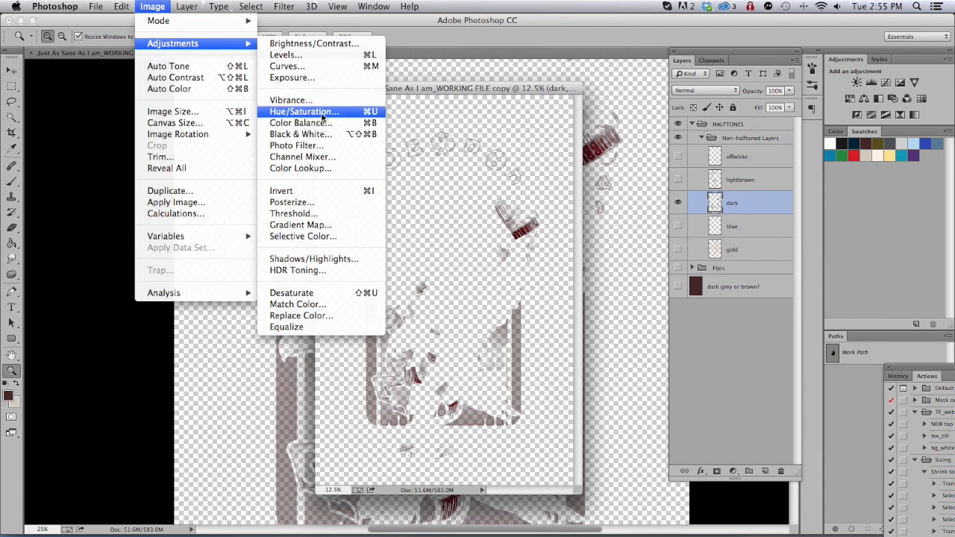
pyautogui.click(303, 111)
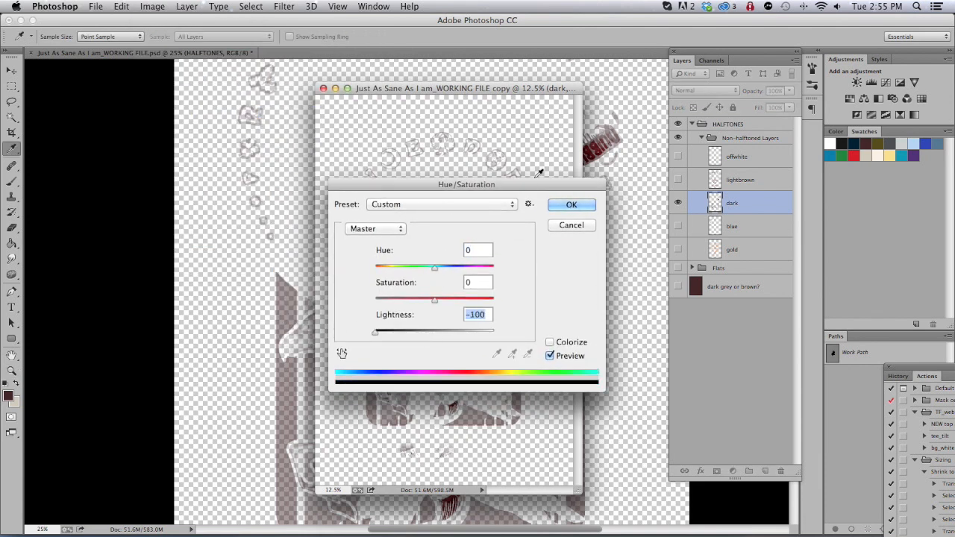
pyautogui.click(570, 204)
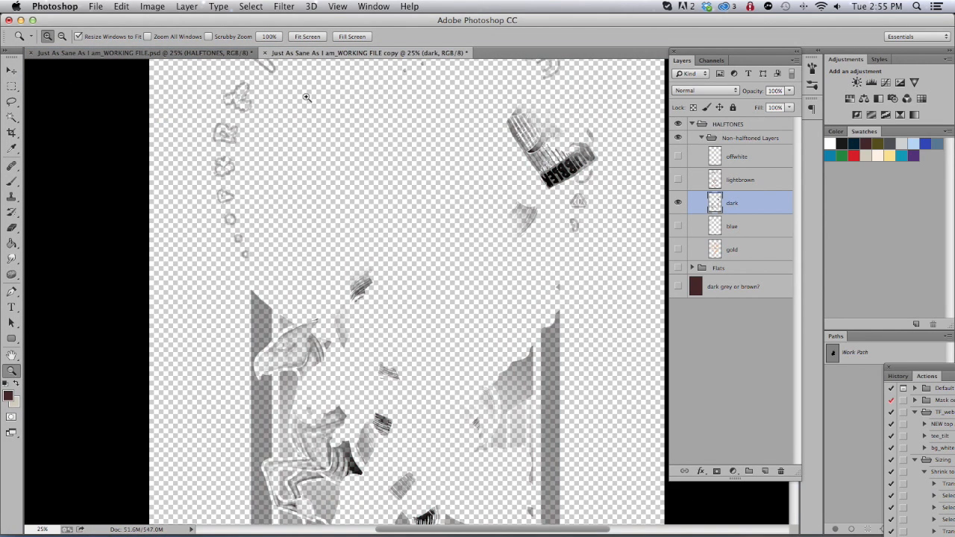
# - Convert the copy to Grayscale merging layers, then start Bitmap conversion allowing flattening
pyautogui.click(153, 6)
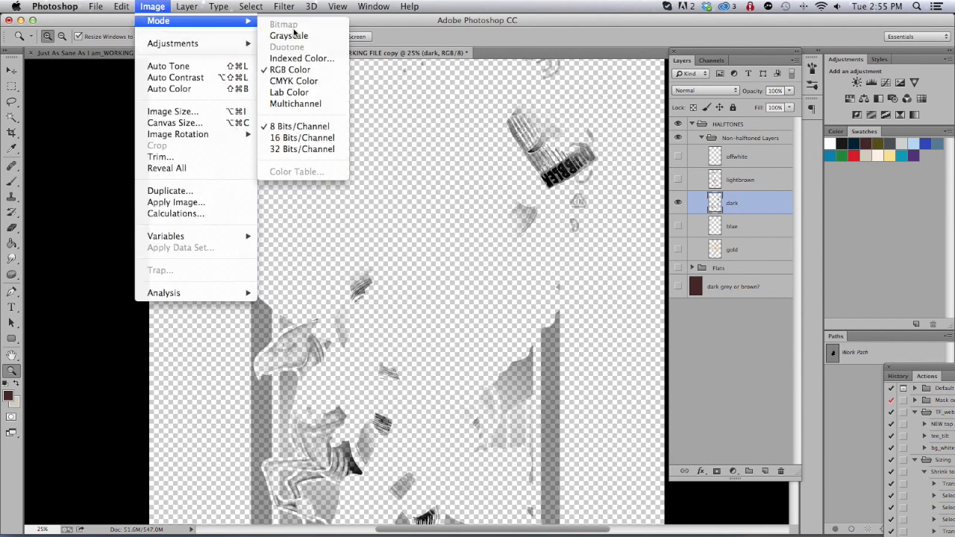
pyautogui.click(289, 36)
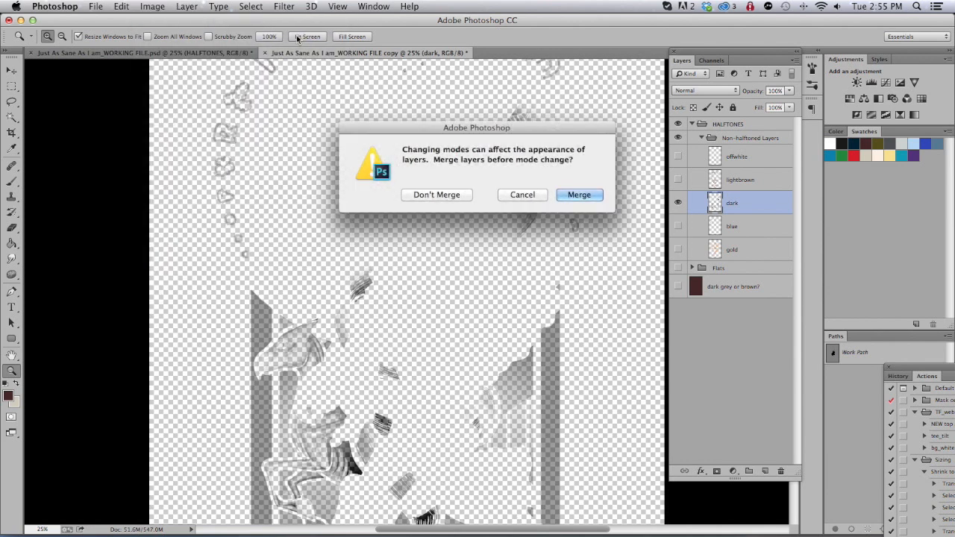
pyautogui.click(579, 194)
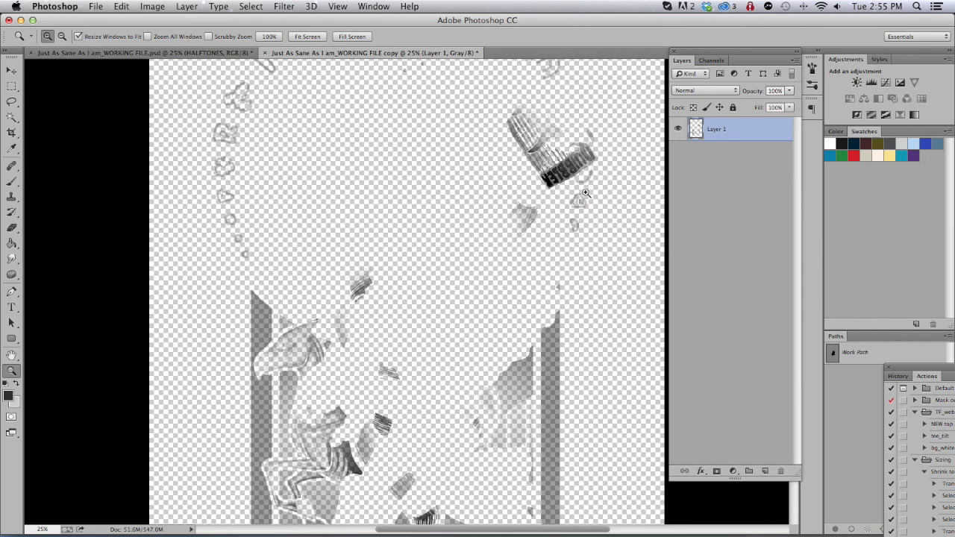
pyautogui.click(152, 6)
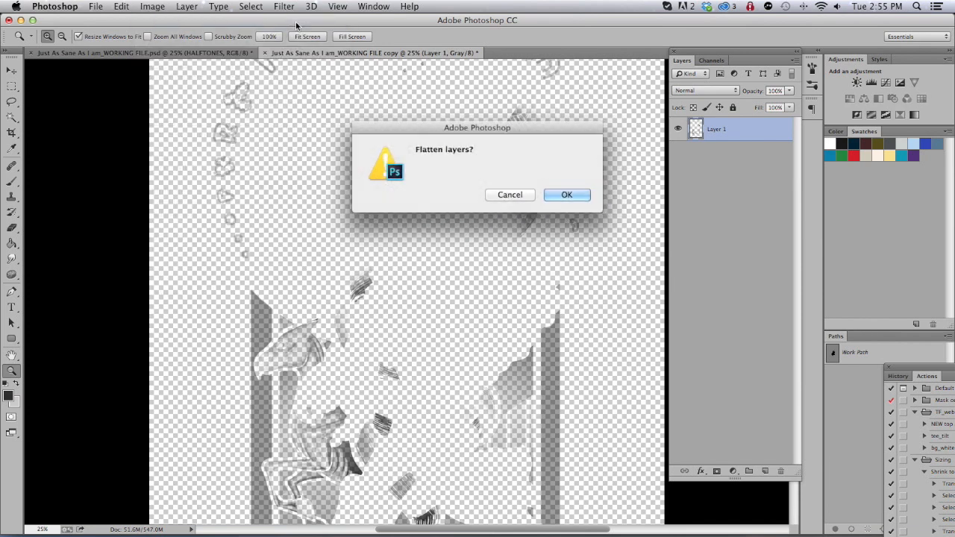
pyautogui.click(567, 194)
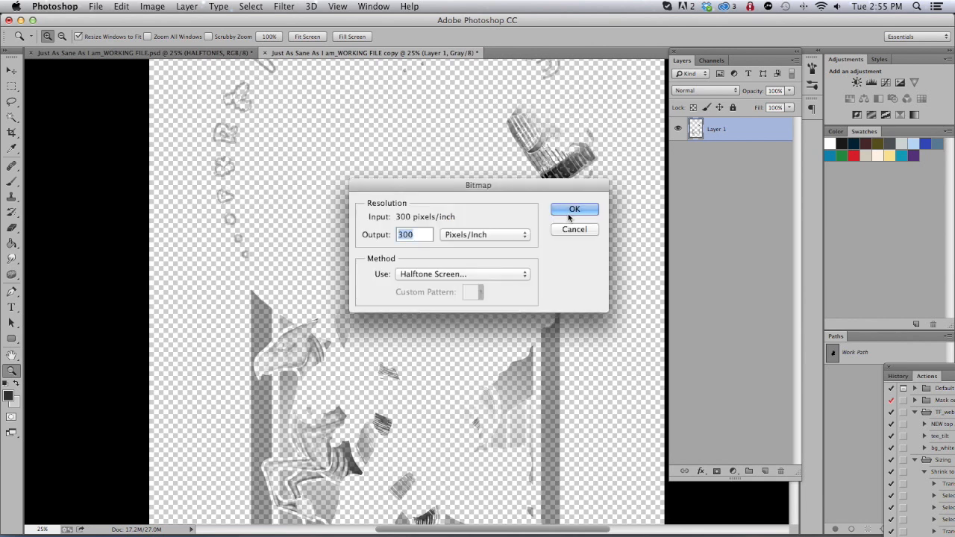
pyautogui.moveTo(461, 253)
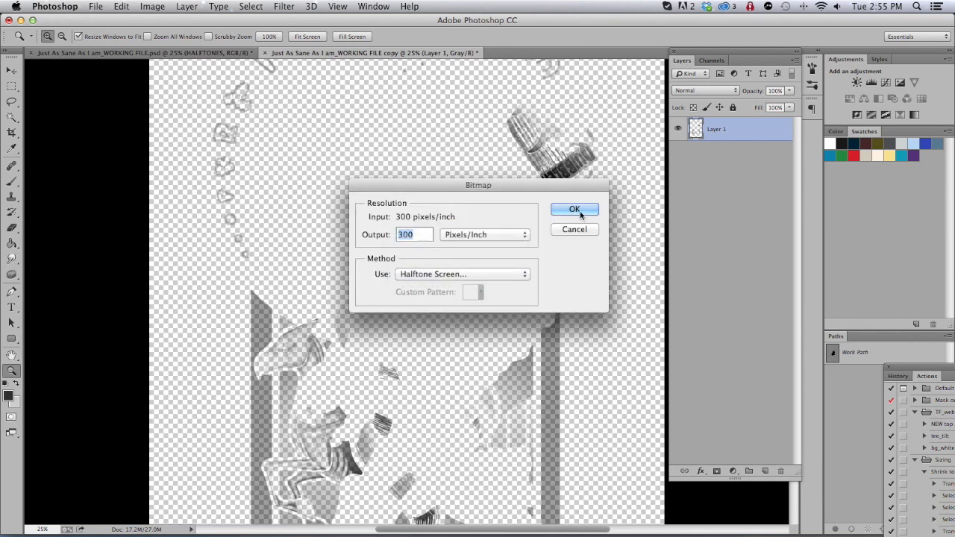
# - Set Bitmap method to Halftone Screen at 55 lines/inch, angle 30, round dots
pyautogui.click(463, 274)
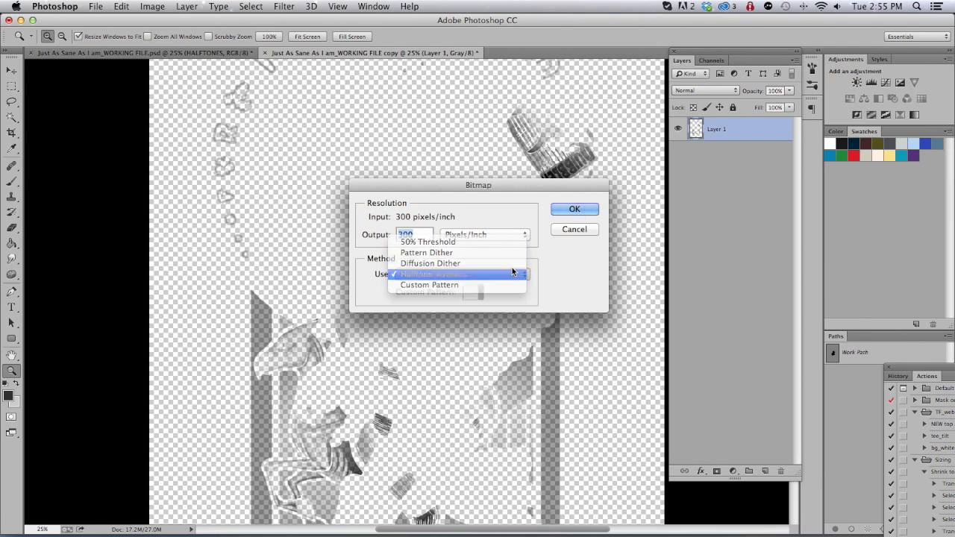
pyautogui.click(435, 275)
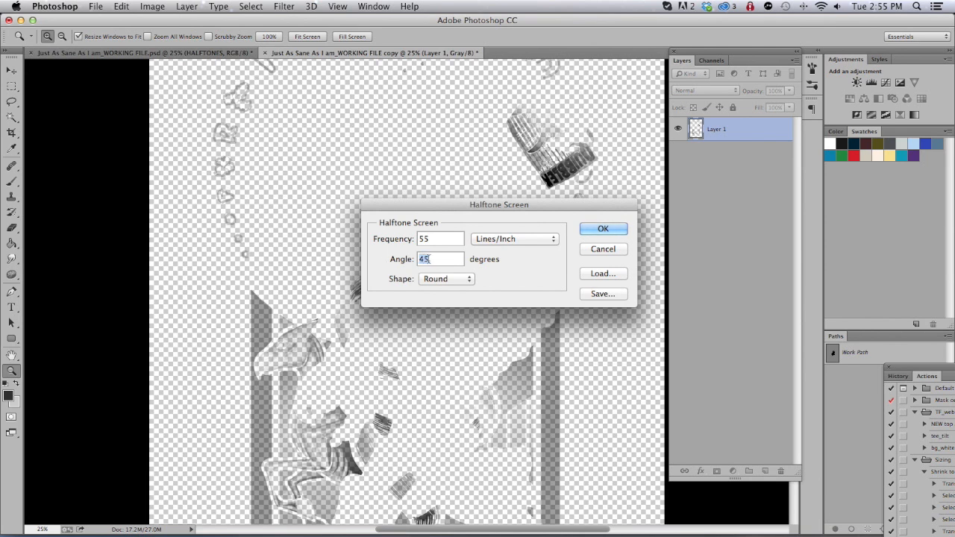
pyautogui.click(446, 279)
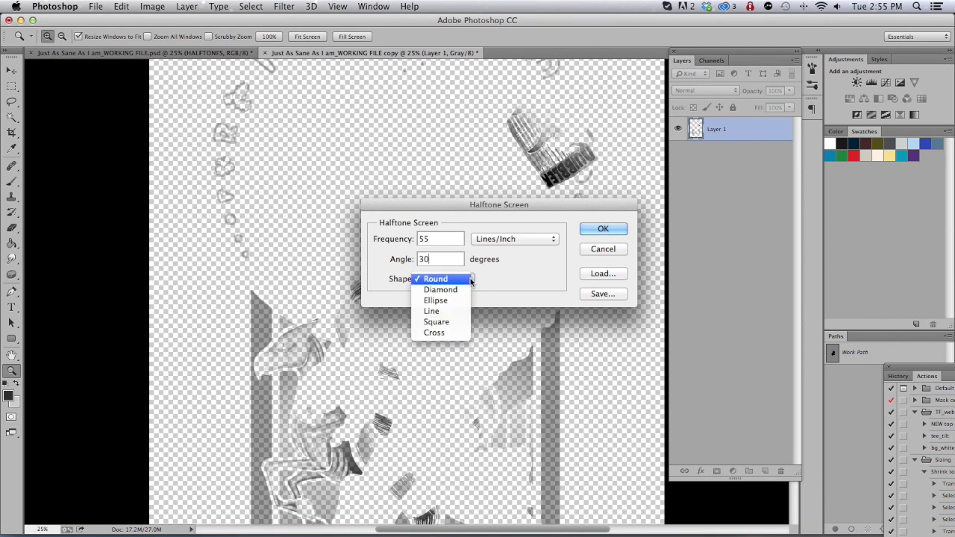
pyautogui.click(602, 228)
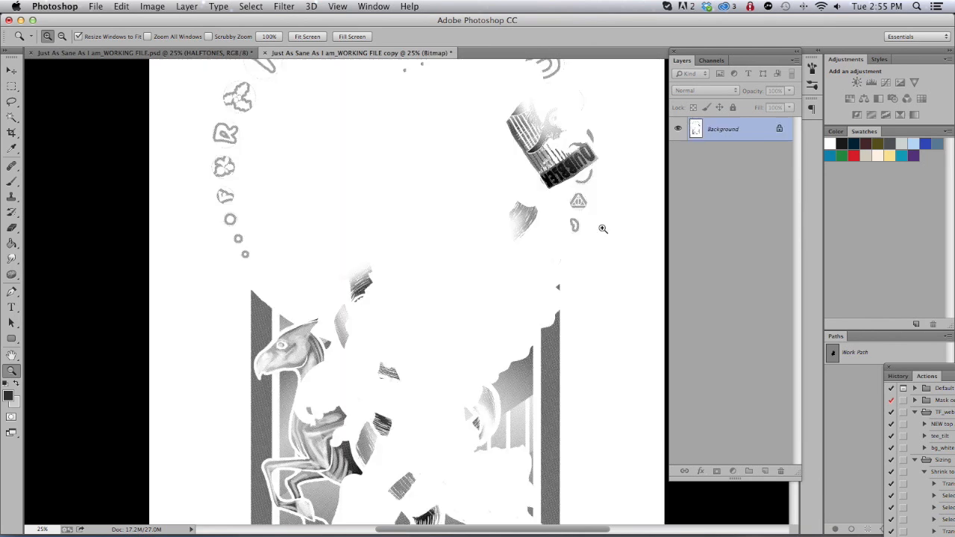
# - Convert the halftone bitmap back to Grayscale and then to RGB Color
pyautogui.click(602, 229)
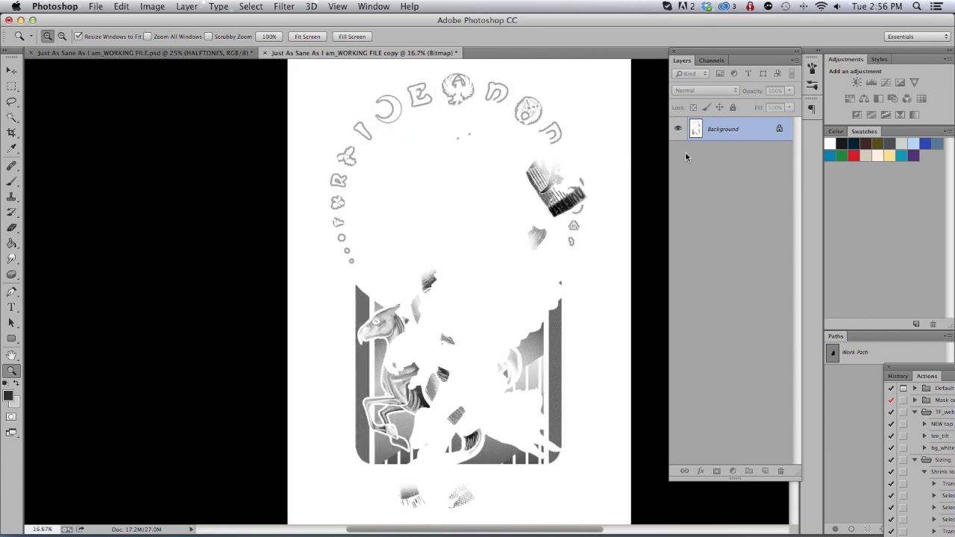
pyautogui.click(152, 6)
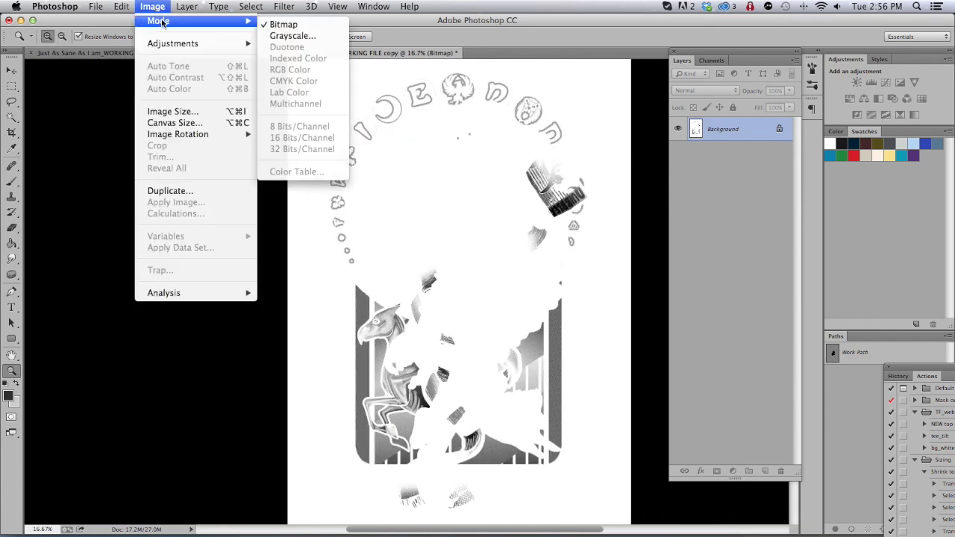
pyautogui.click(292, 36)
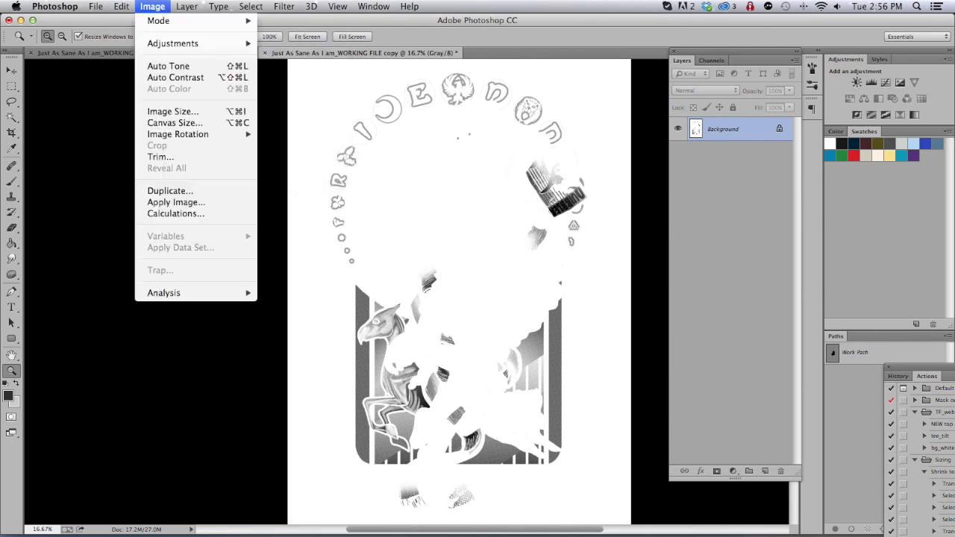
pyautogui.moveTo(158, 21)
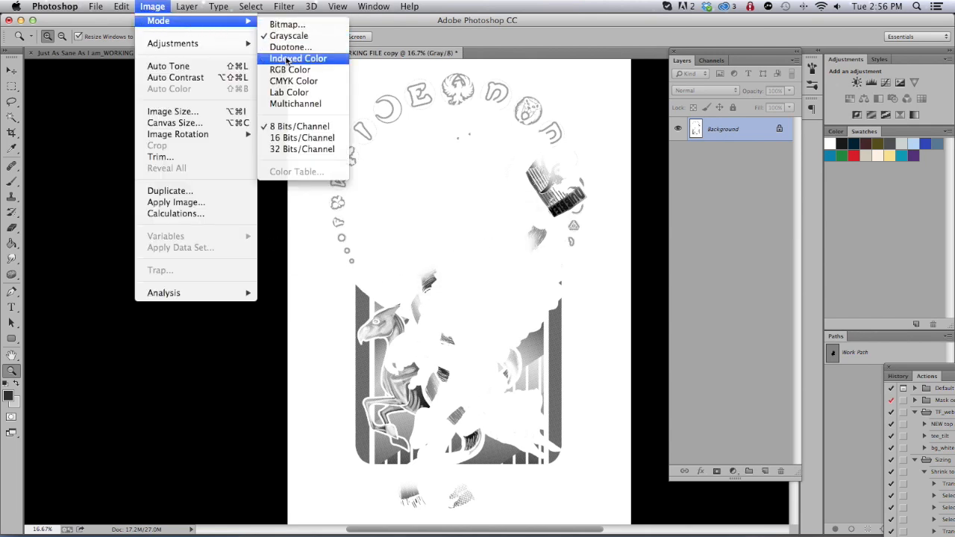
pyautogui.click(289, 71)
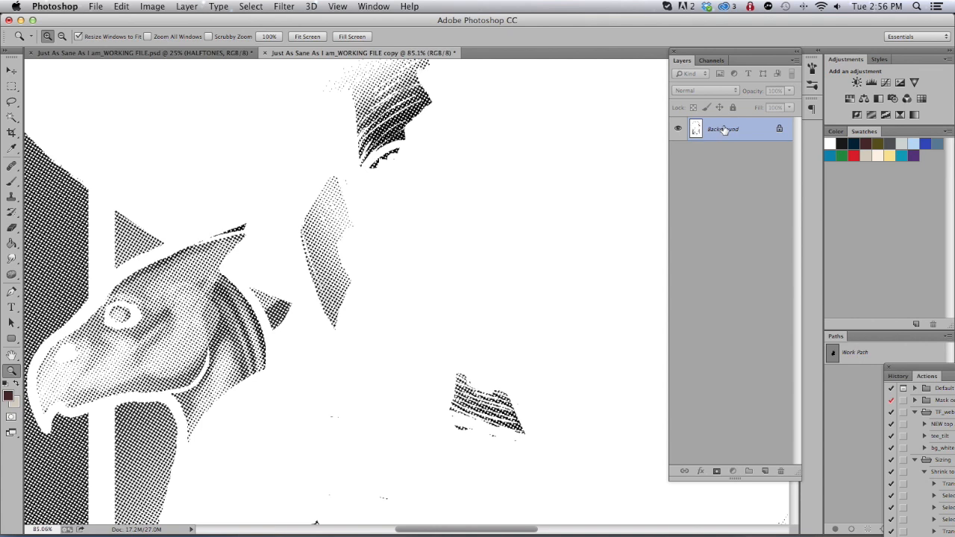
# - Unlock the Background layer, load the white selection from Channels, and clear it to transparency
pyautogui.doubleClick(722, 128)
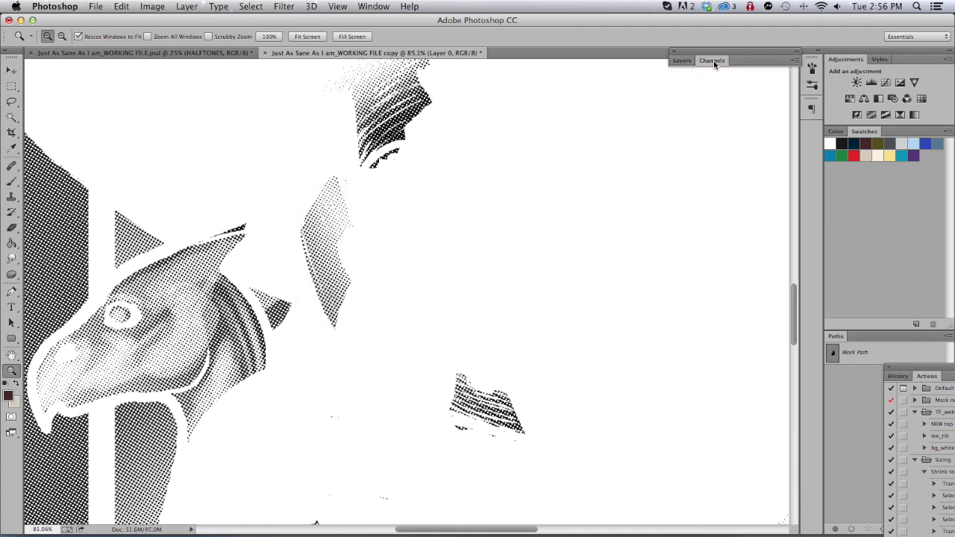
pyautogui.click(710, 59)
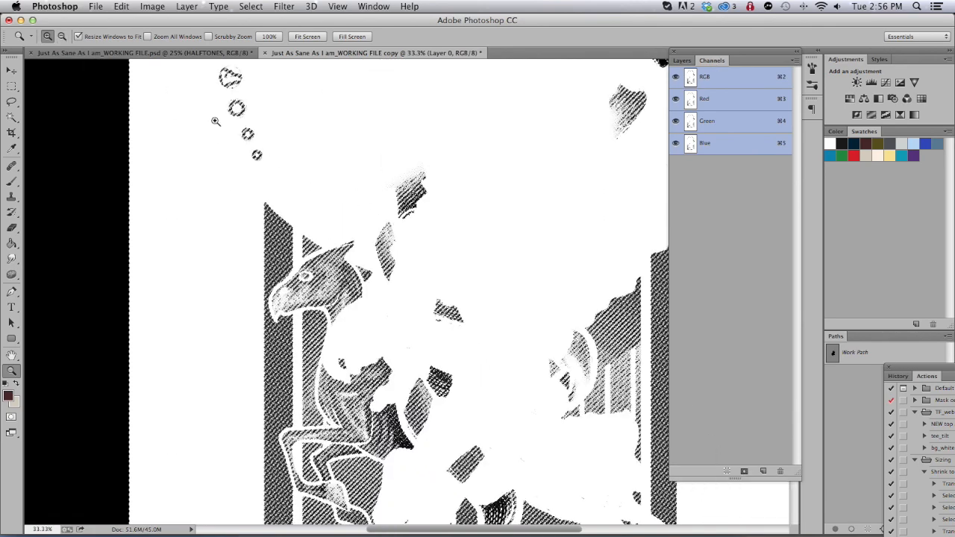
pyautogui.click(121, 6)
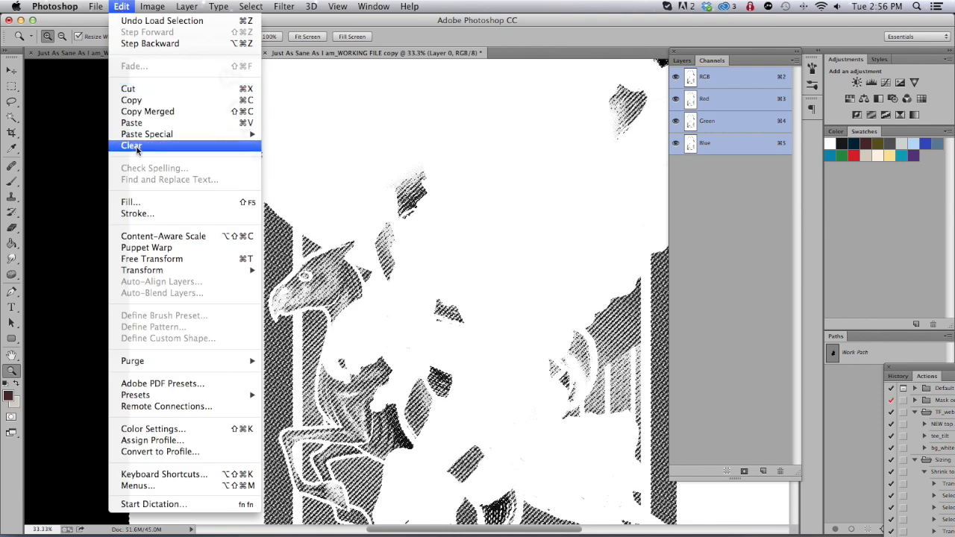
pyautogui.click(131, 147)
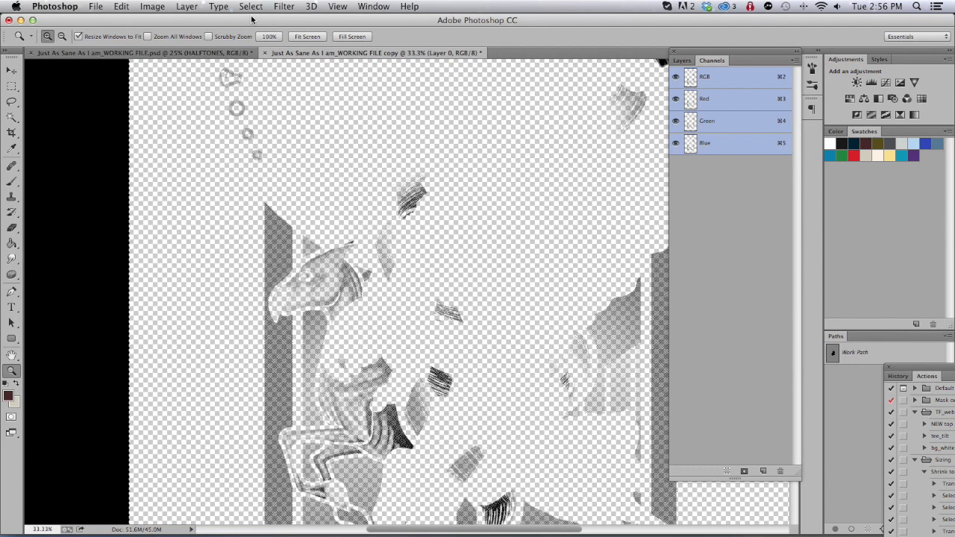
pyautogui.click(153, 6)
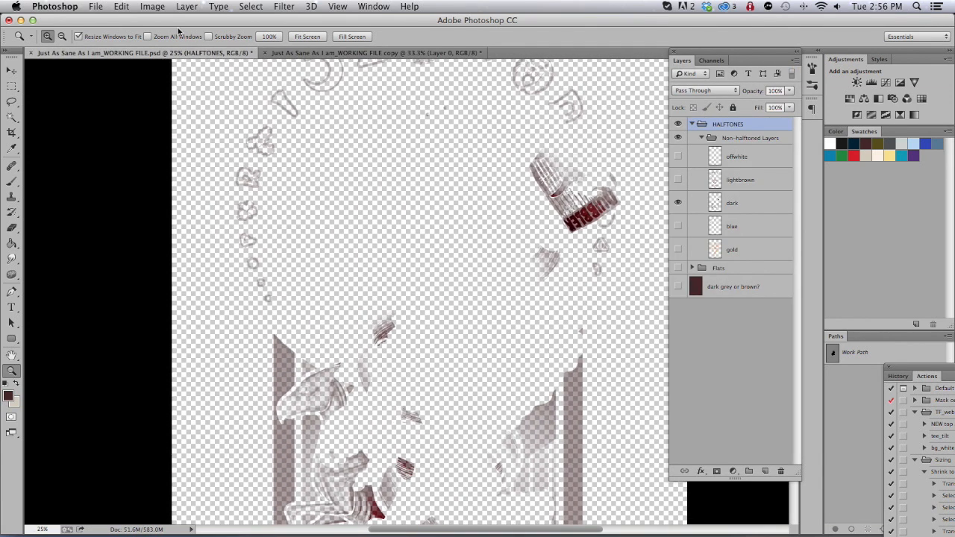
# - Paste the halftone dots in place into the working file as a layer named 'dark halftoned'
pyautogui.click(121, 6)
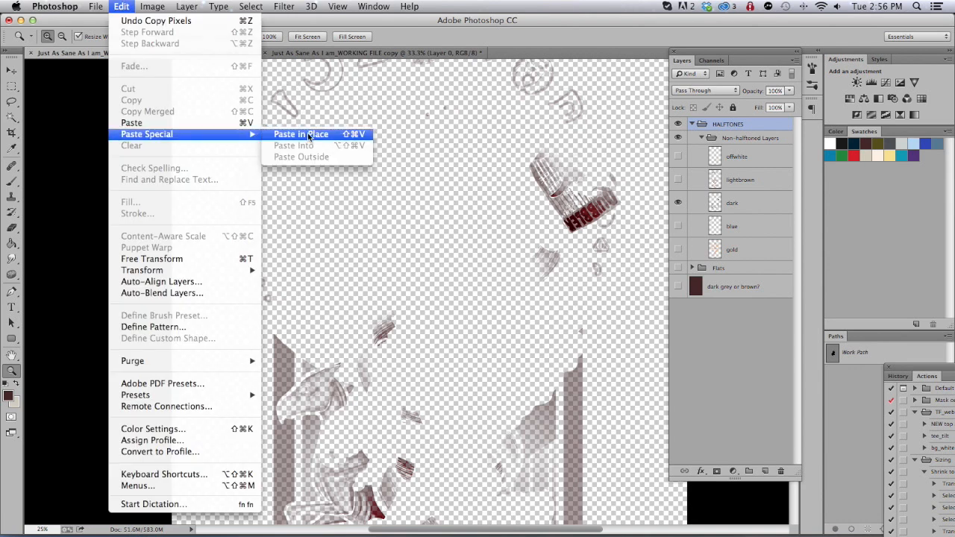
pyautogui.click(301, 134)
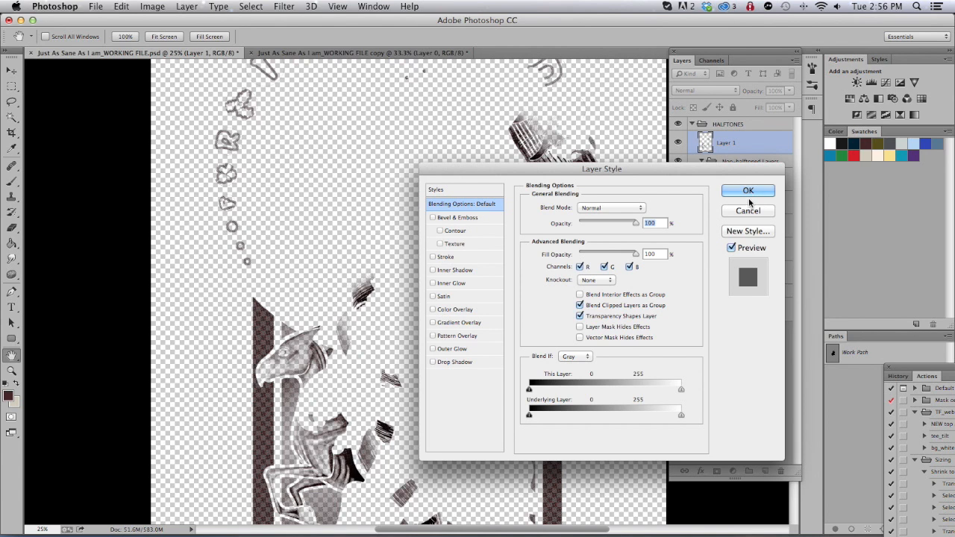
pyautogui.click(747, 191)
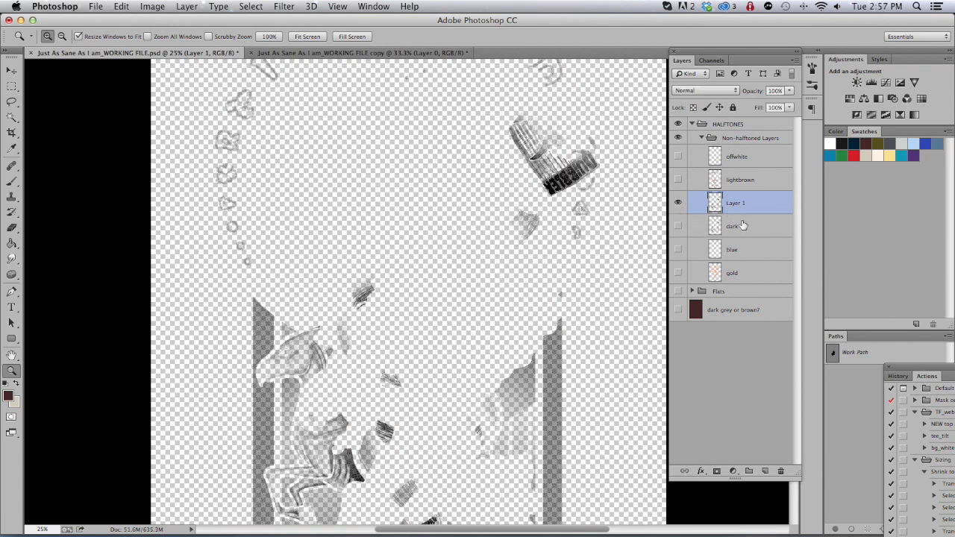
pyautogui.doubleClick(736, 203)
pyautogui.write('dark halftoned')
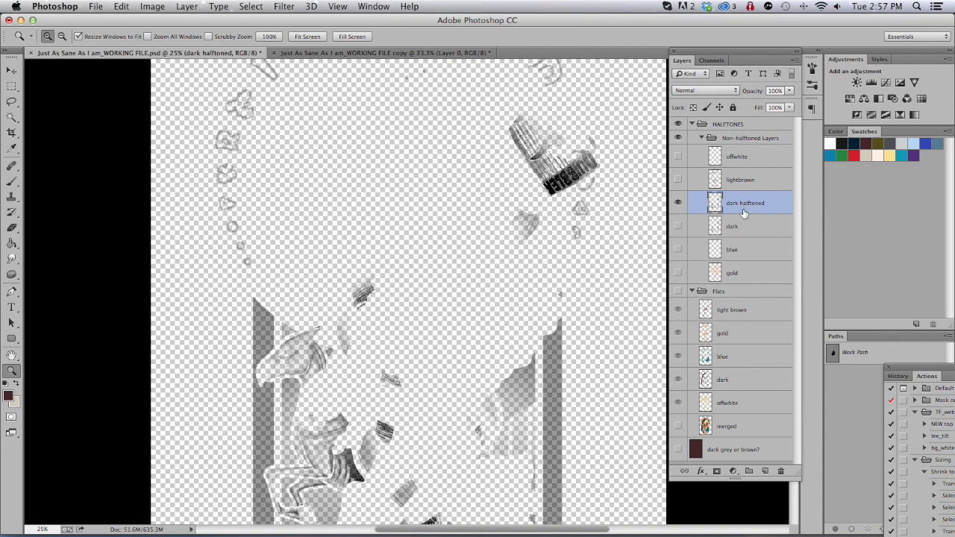
# - Apply a dark maroon Color Overlay effect to the dark halftoned layer
pyautogui.click(678, 203)
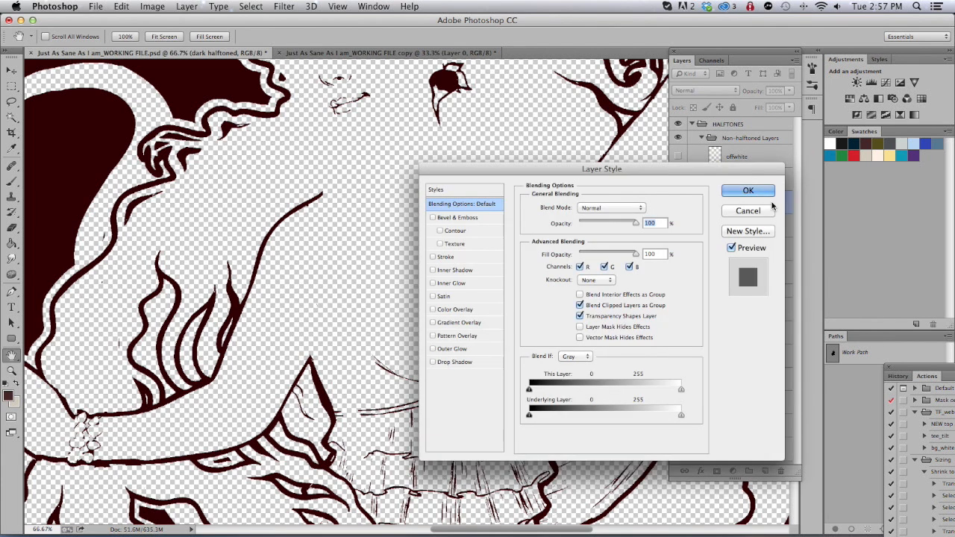
pyautogui.click(455, 309)
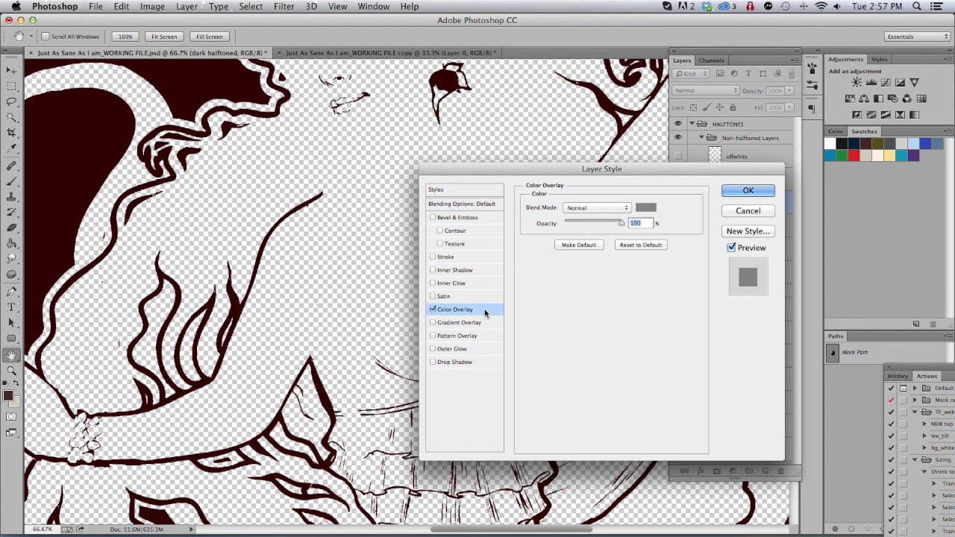
pyautogui.click(645, 208)
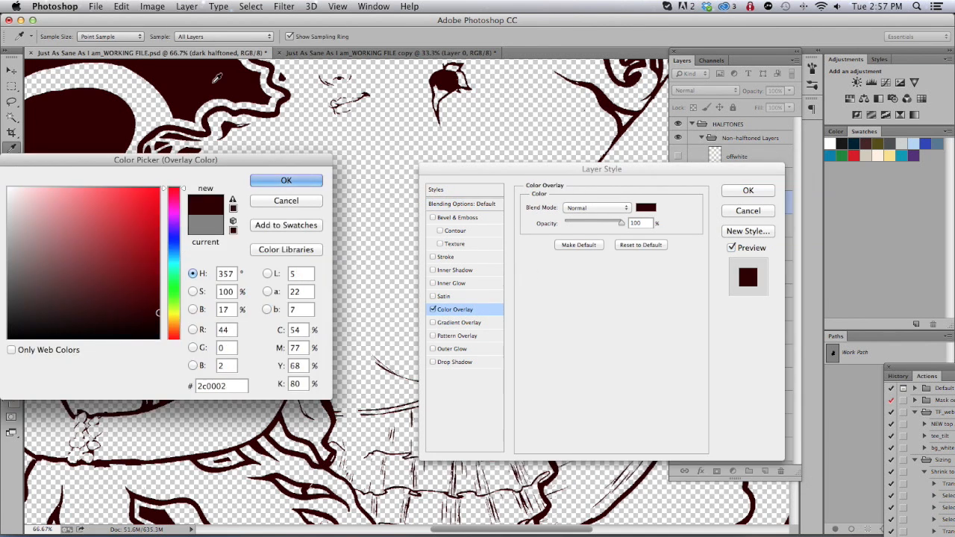
pyautogui.click(286, 179)
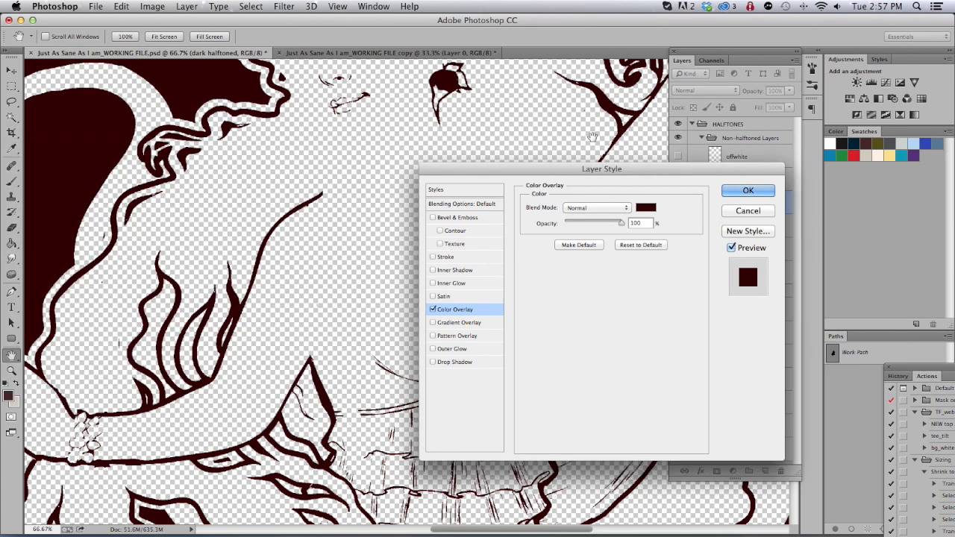
pyautogui.click(748, 191)
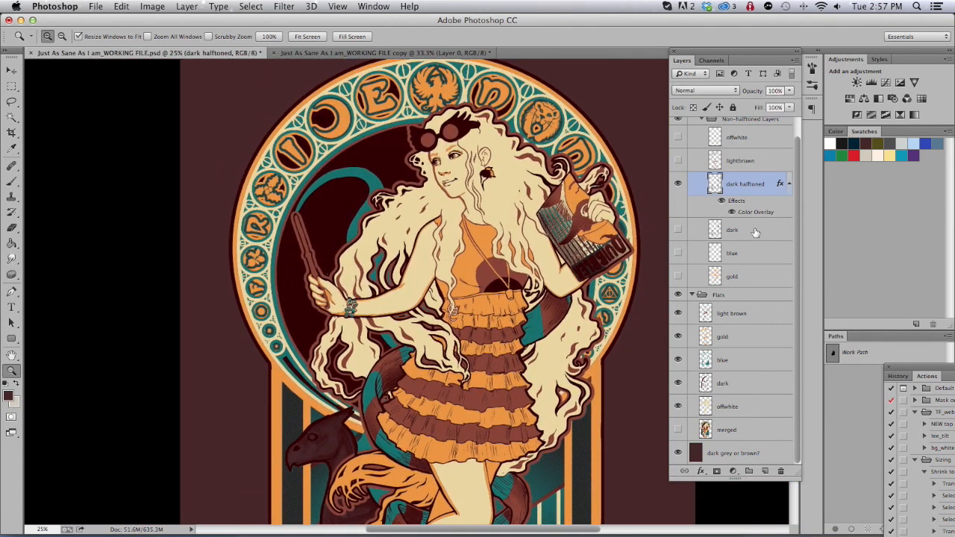
# - Select the blue and gold layers, toggle the dark halftoned layer, and switch to the working file copy
pyautogui.click(731, 230)
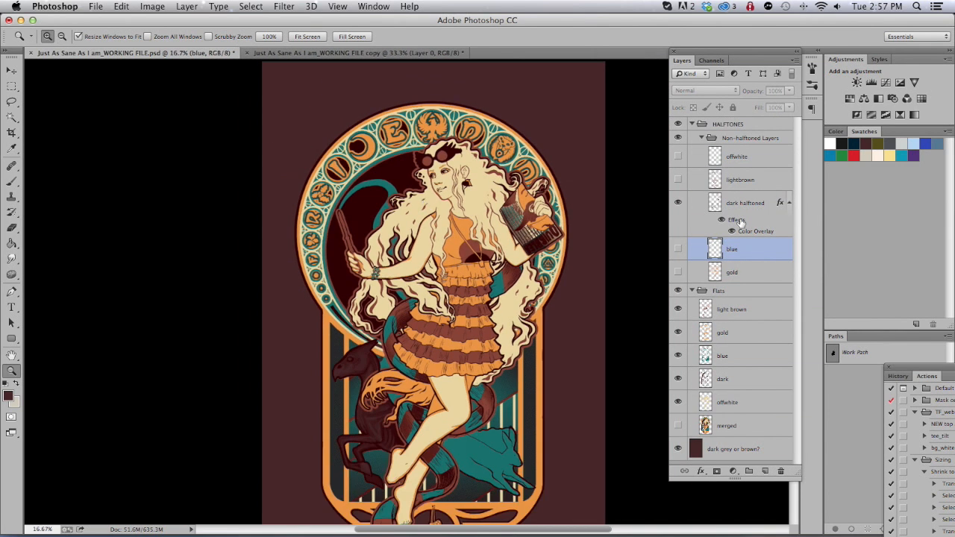
pyautogui.click(740, 180)
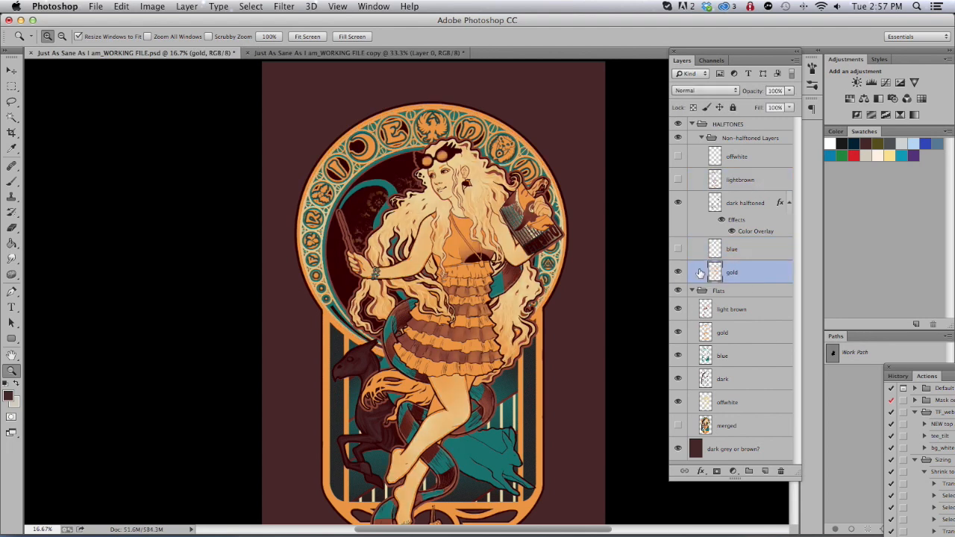
pyautogui.click(678, 203)
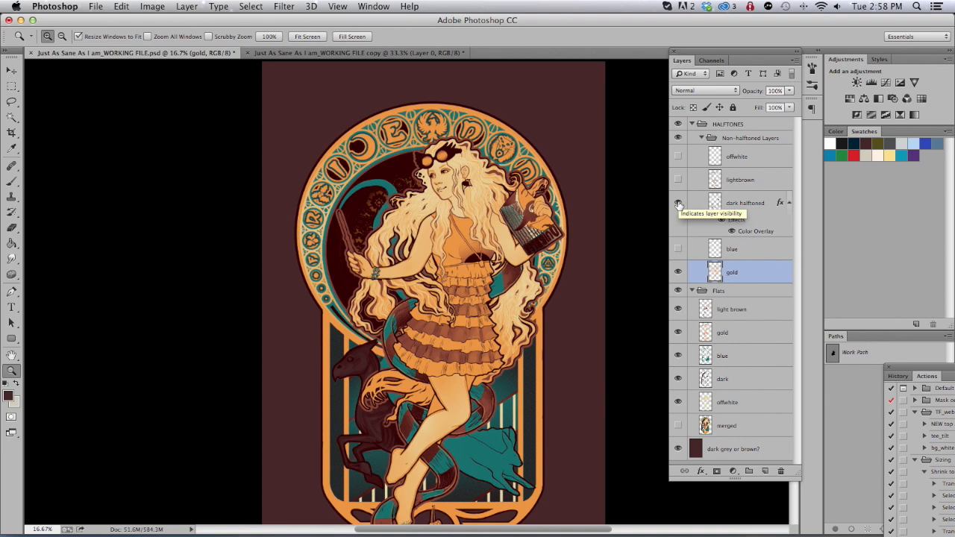
pyautogui.click(677, 203)
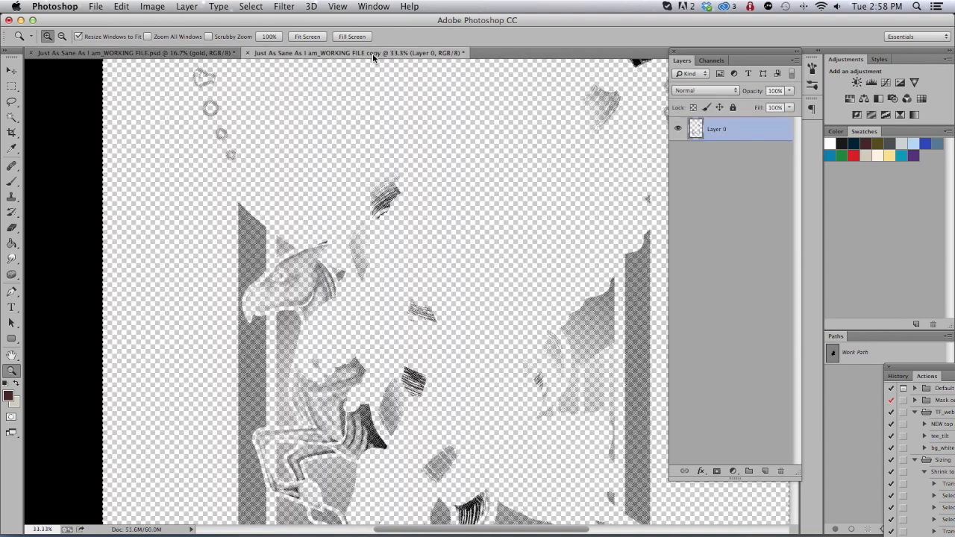
# - Bring up the Edit commands over the duplicate grayscale document
pyautogui.click(120, 5)
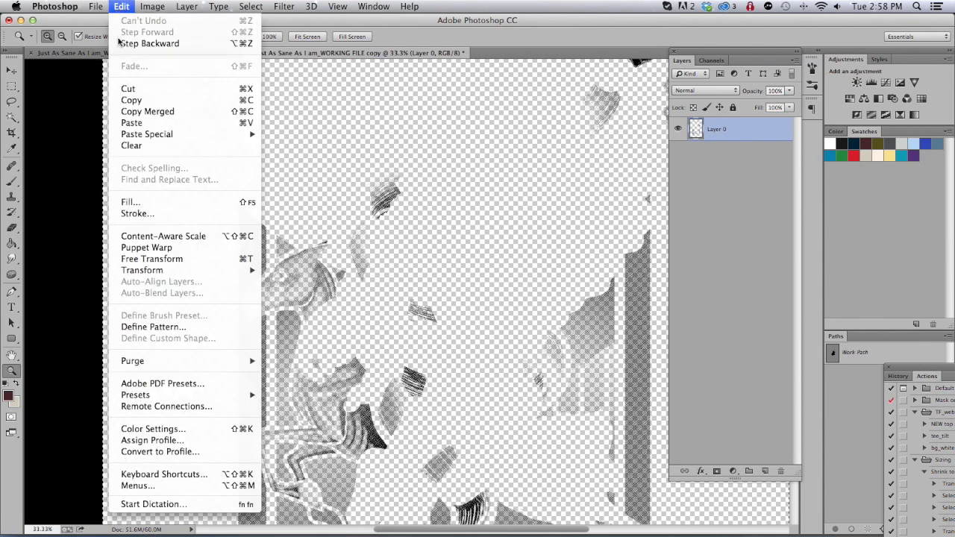
pyautogui.moveTo(149, 43)
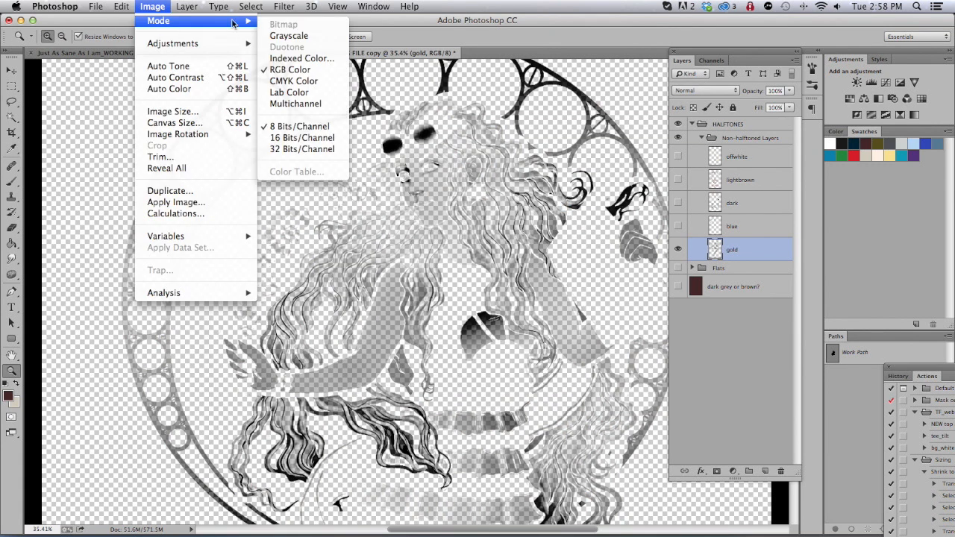
# - Convert the gold copy to merged Grayscale, then to flattened Bitmap mode
pyautogui.click(288, 36)
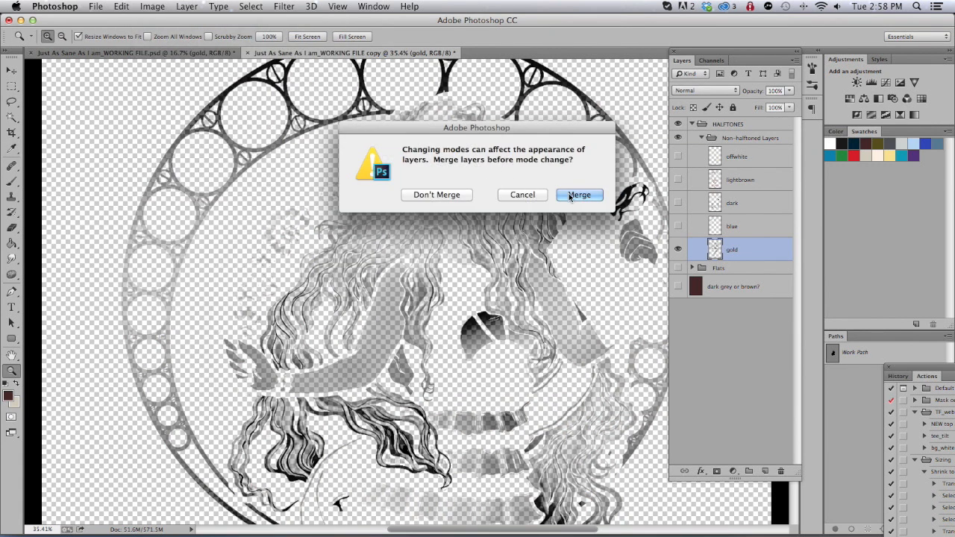
pyautogui.click(578, 194)
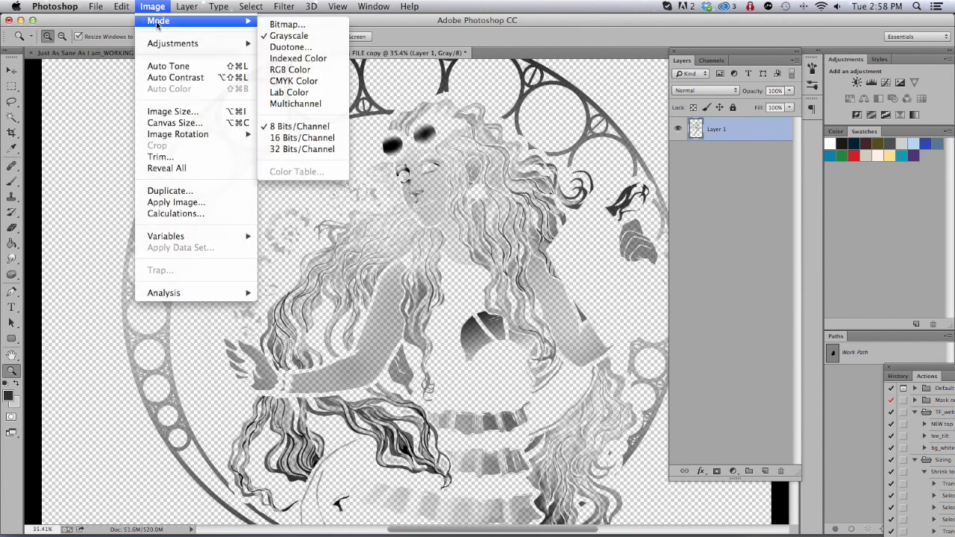
pyautogui.click(290, 70)
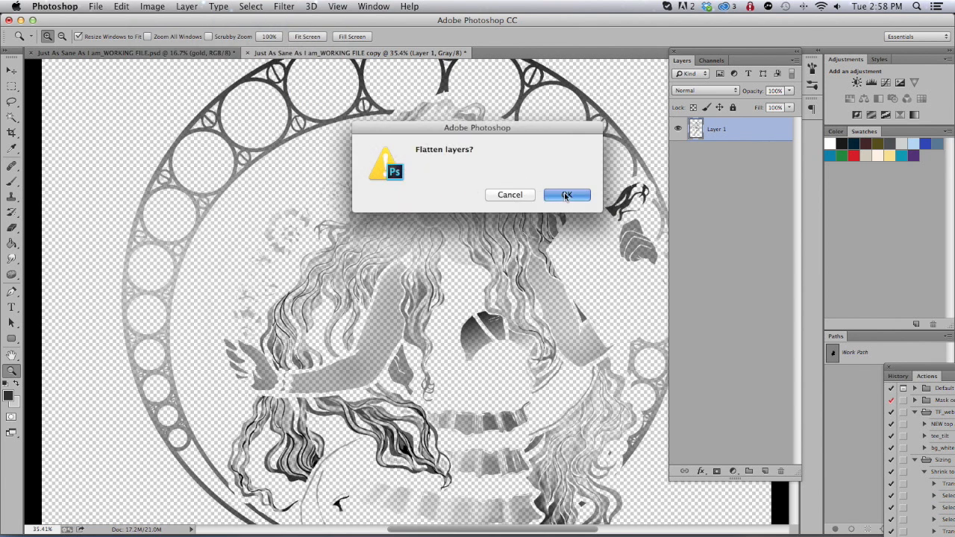
pyautogui.click(567, 194)
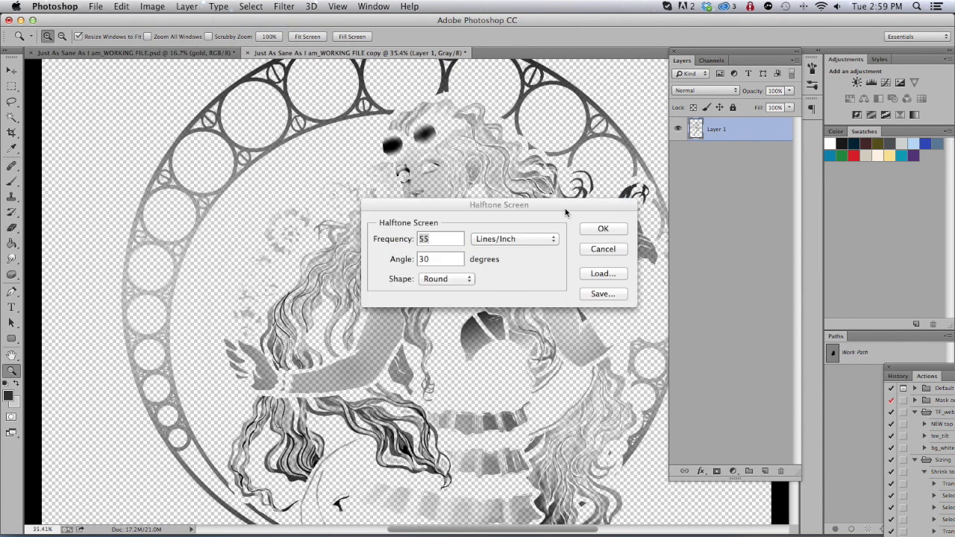
# - Apply a Halftone Screen of 55 lines/inch at 30° with Line shape and view the result
pyautogui.click(446, 278)
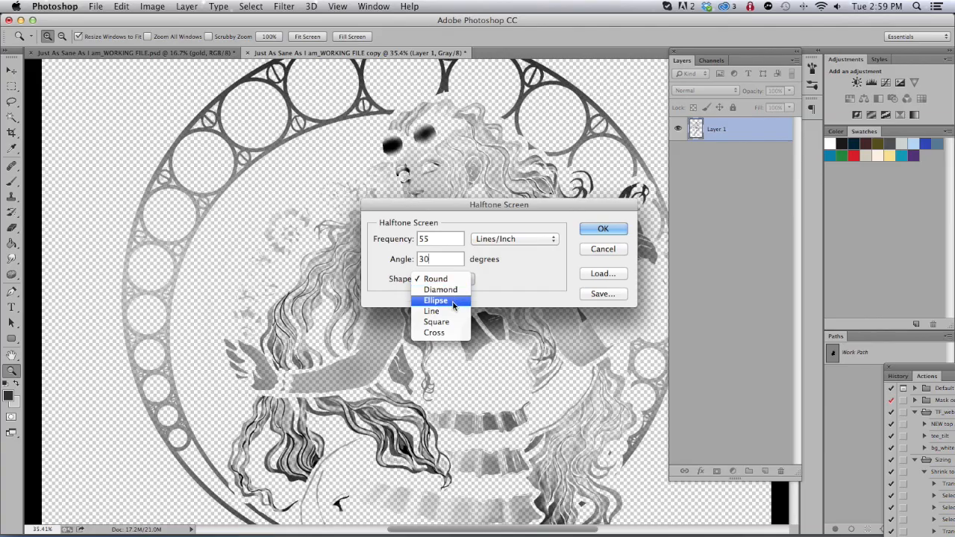
pyautogui.click(431, 310)
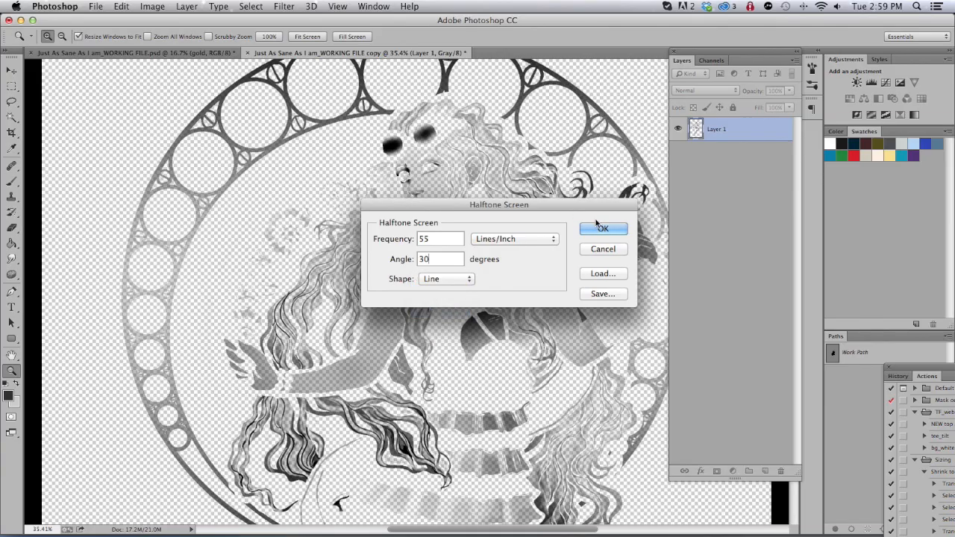
pyautogui.click(603, 228)
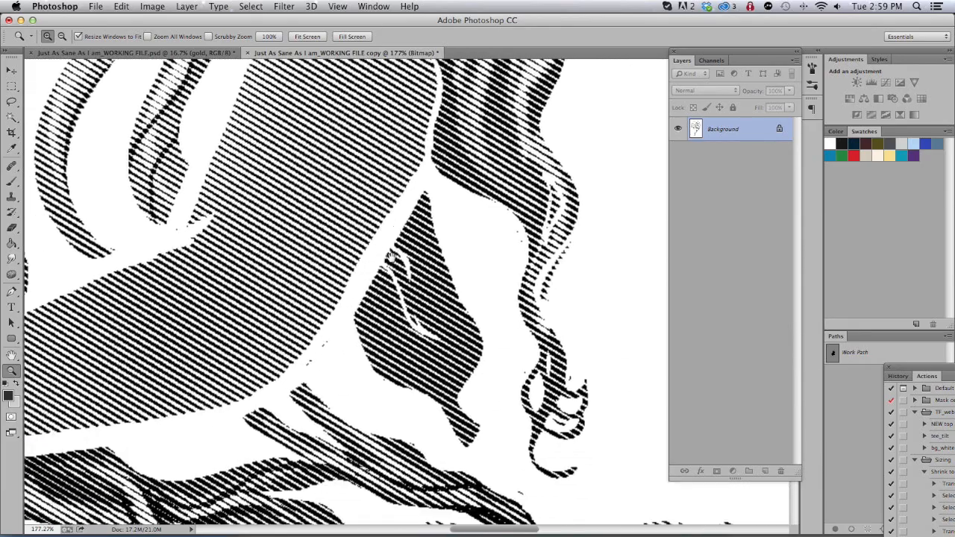
pyautogui.click(307, 36)
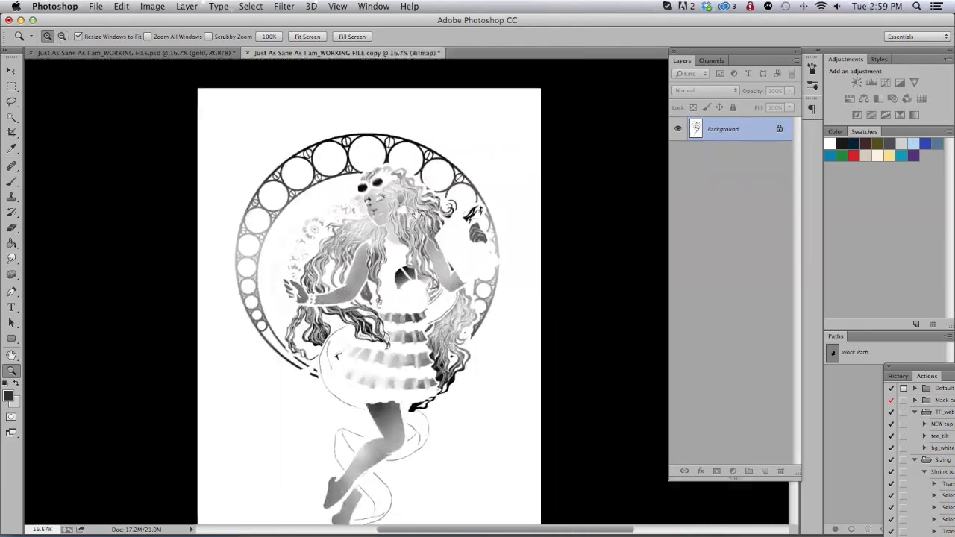
# - Convert the line halftone back to RGB Color and drag it into the main file above gold
pyautogui.click(152, 6)
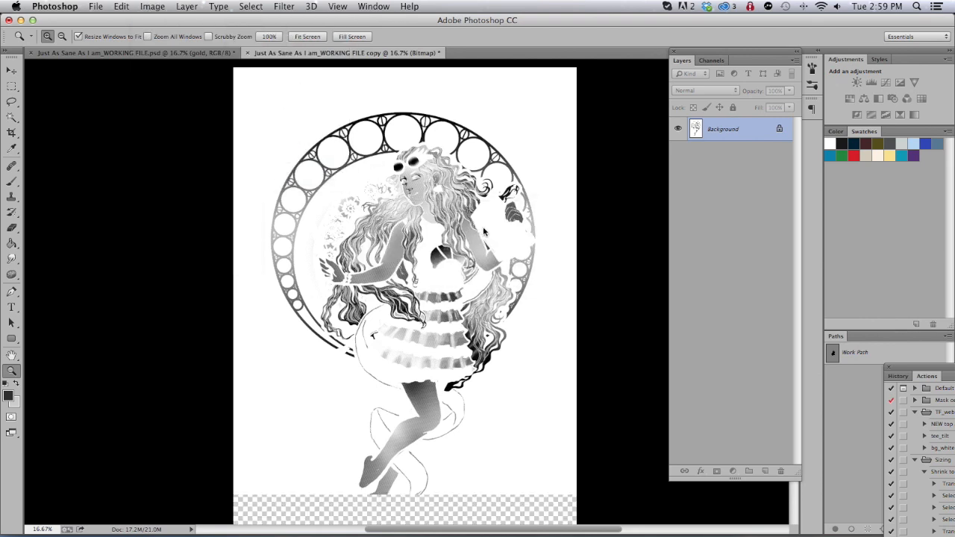
pyautogui.click(152, 6)
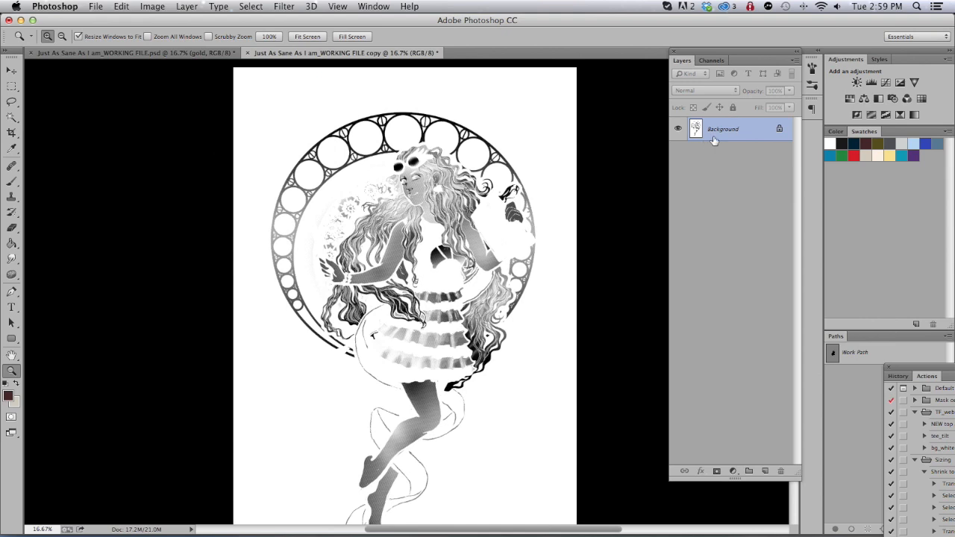
pyautogui.click(710, 60)
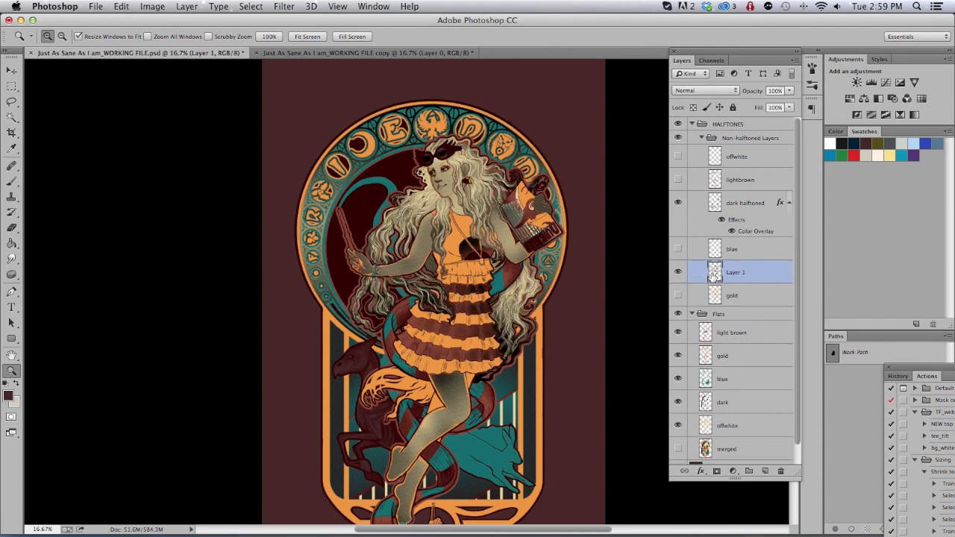
# - Rename Layer 1 'gold line halftone' and tint it orange #e8953c via Color Overlay
pyautogui.doubleClick(735, 271)
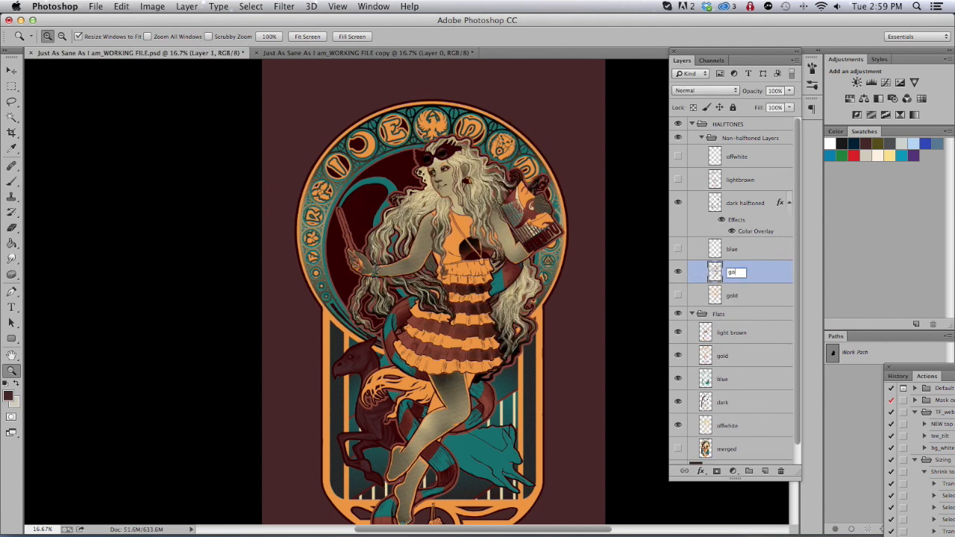
pyautogui.write('gold line halftone')
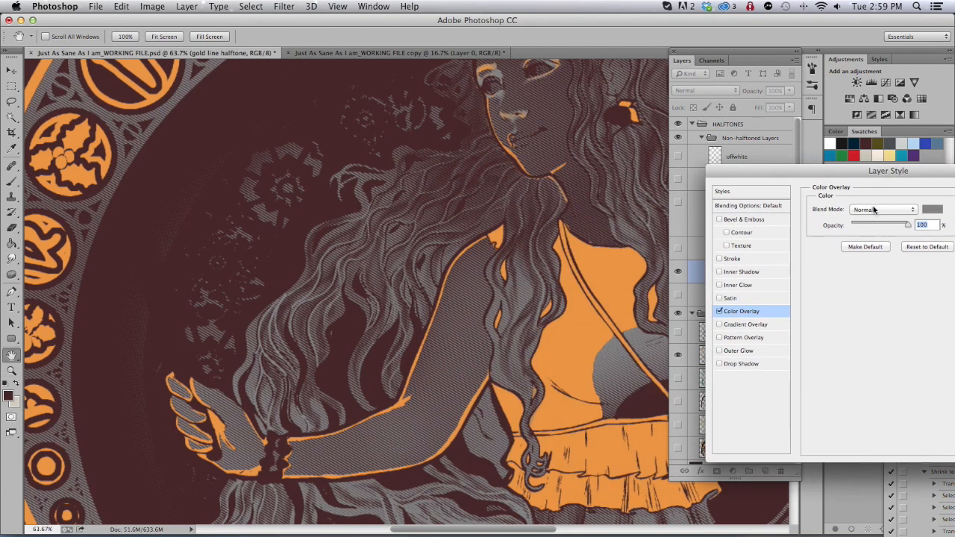
pyautogui.click(931, 209)
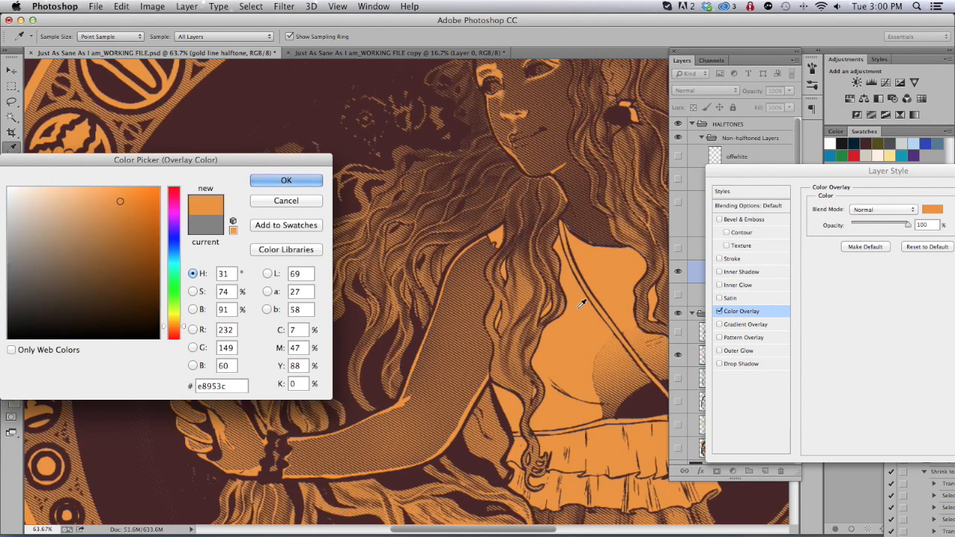
pyautogui.click(287, 181)
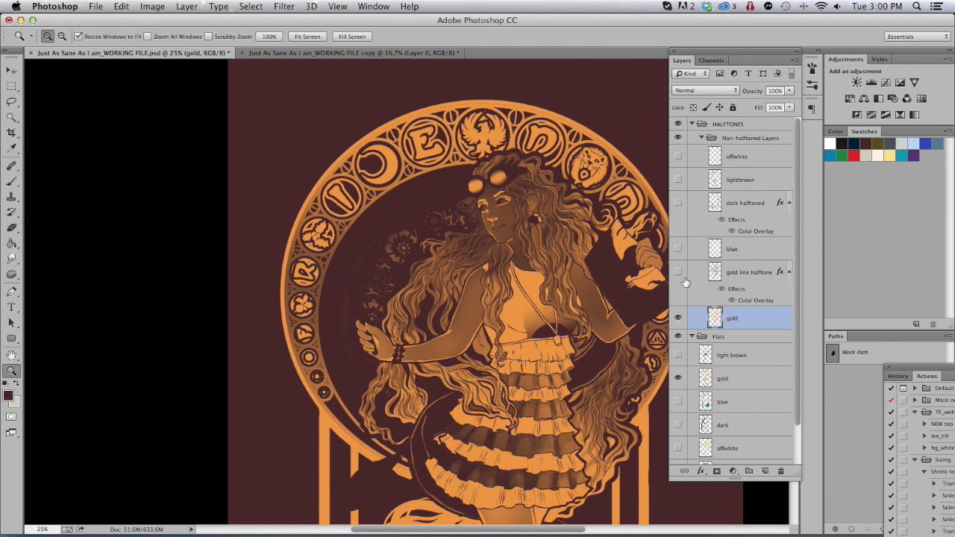
pyautogui.moveTo(686, 267)
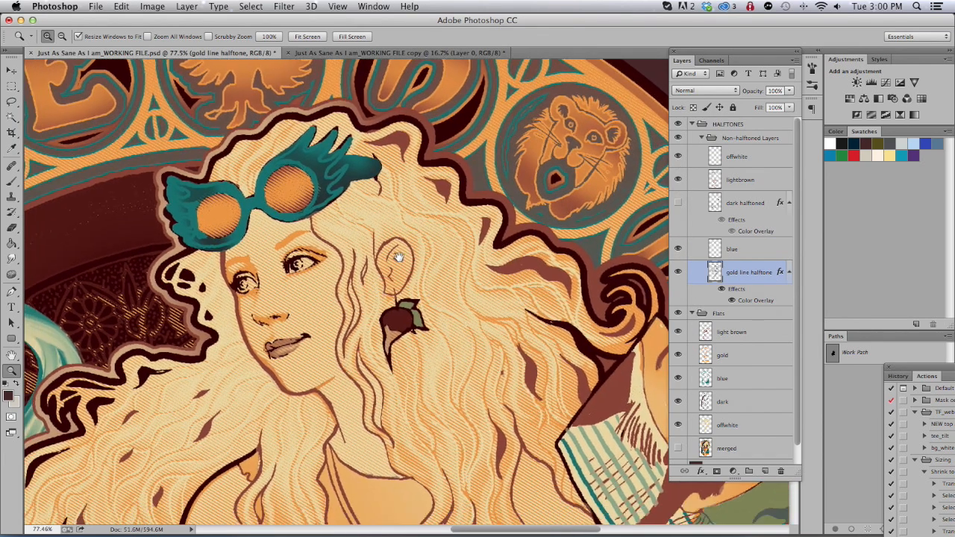
# - Bring up the Open dialog showing the TEST Art Files folder
pyautogui.click(96, 6)
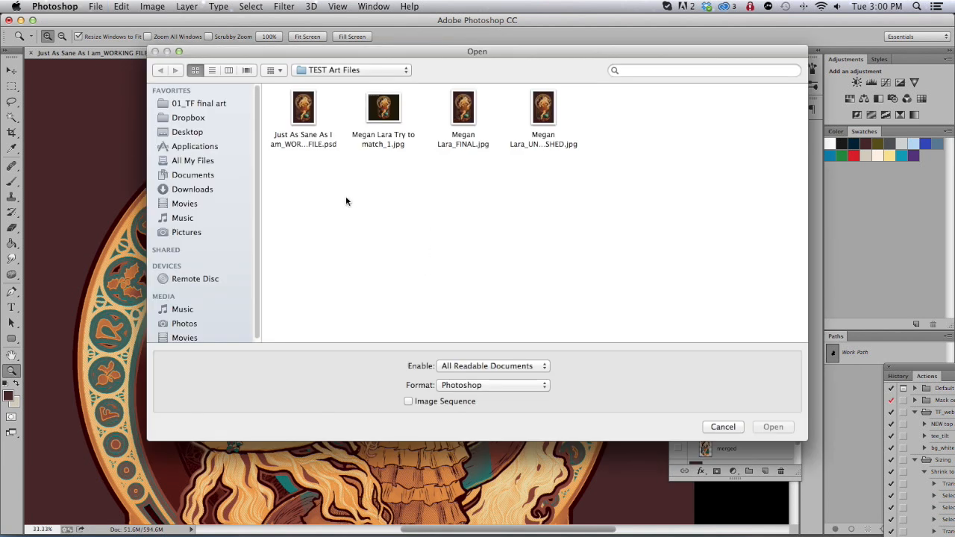
pyautogui.moveTo(463, 119)
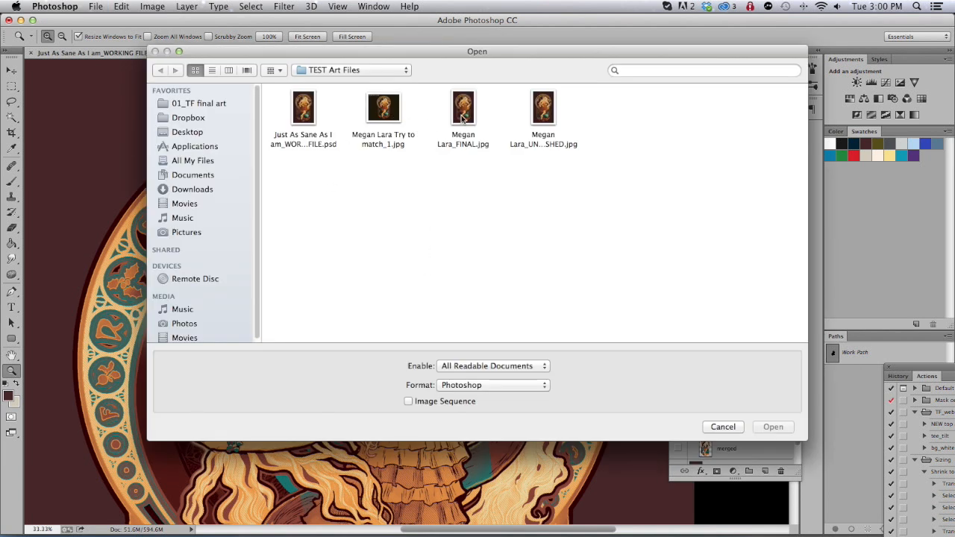